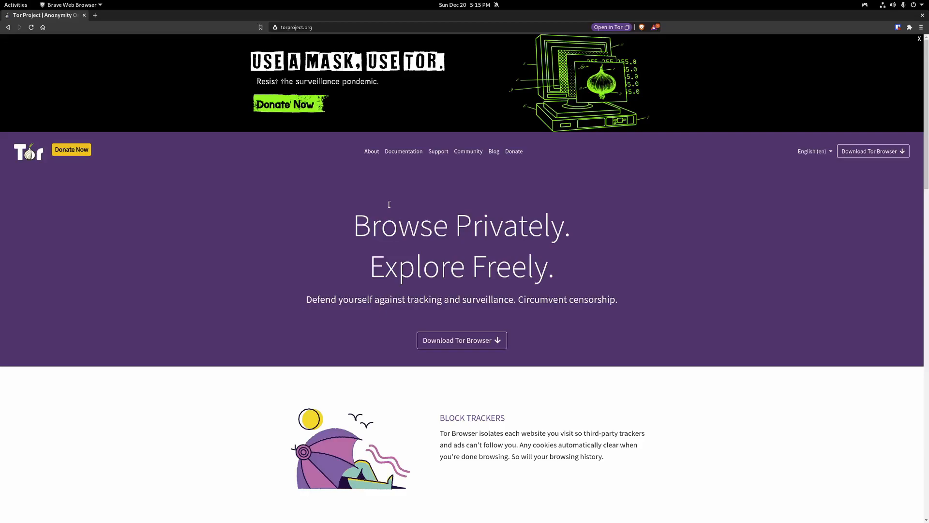
mouse_move(462, 340)
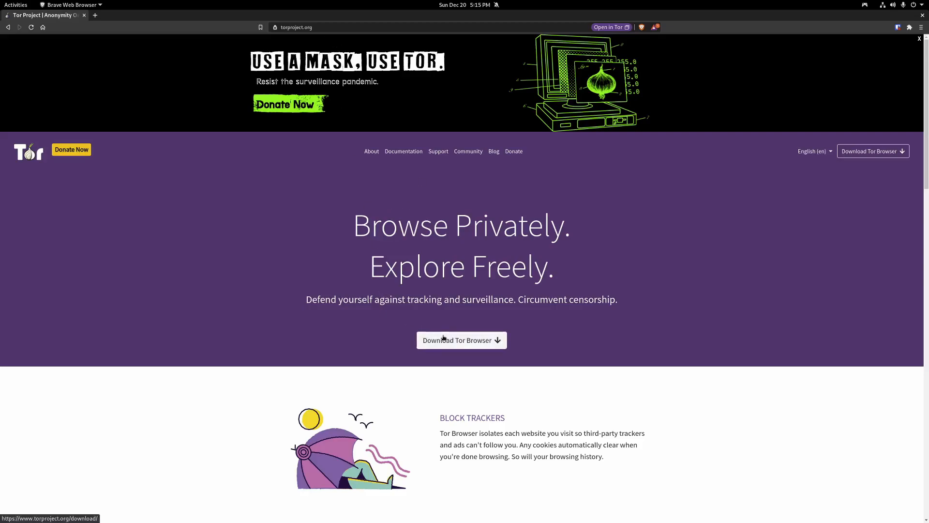
Open the Tor Browser download page listing Windows, OS X, Linux and Android builds.
left_click(462, 339)
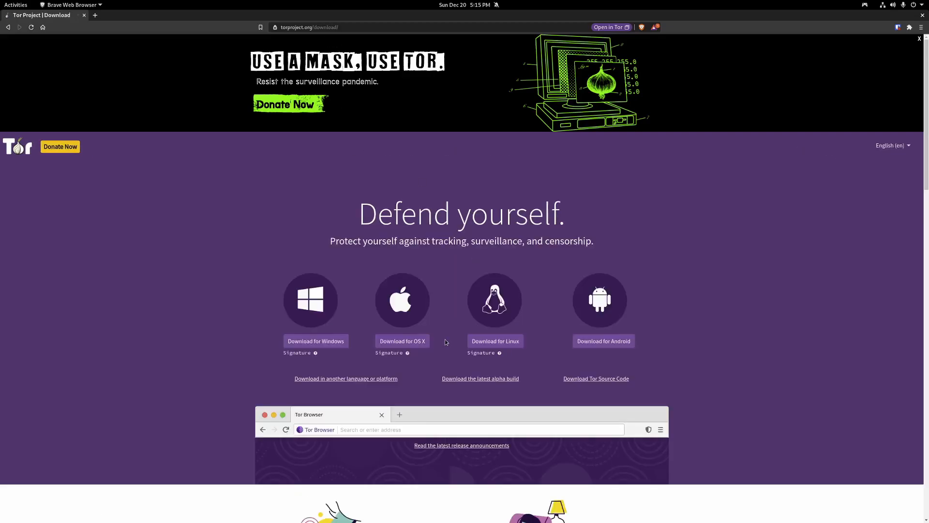
mouse_move(207, 299)
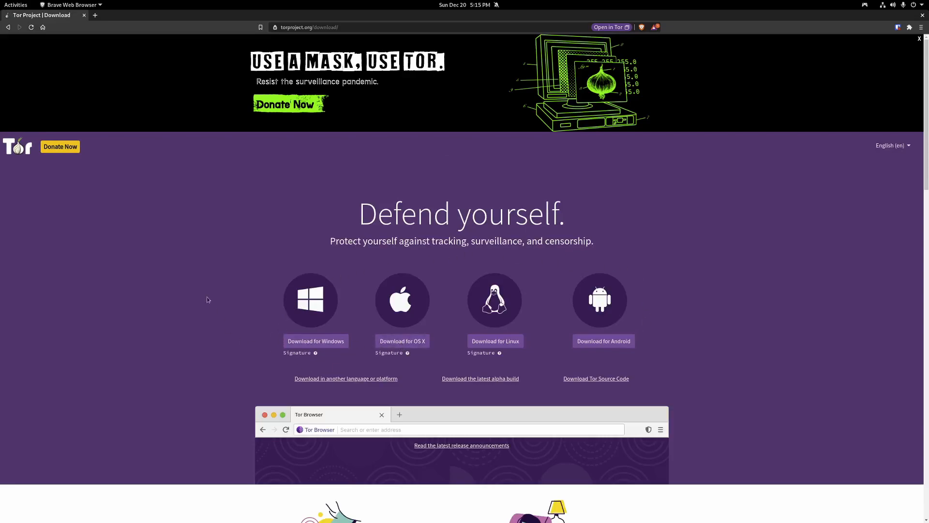
mouse_move(338, 179)
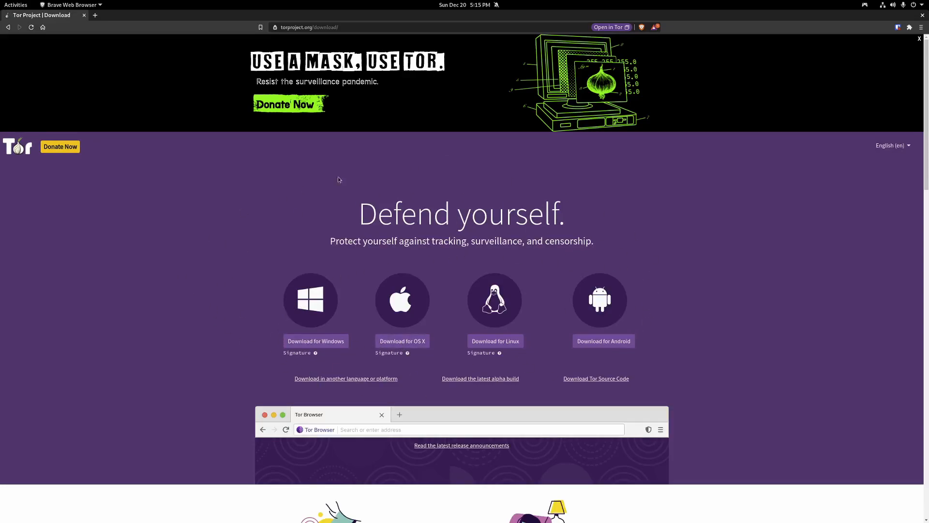
mouse_move(479, 271)
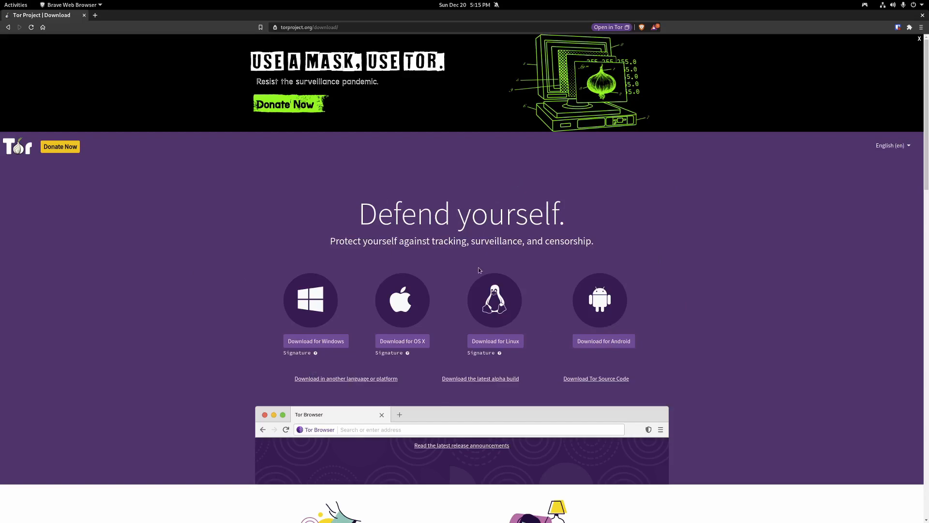
mouse_move(483, 264)
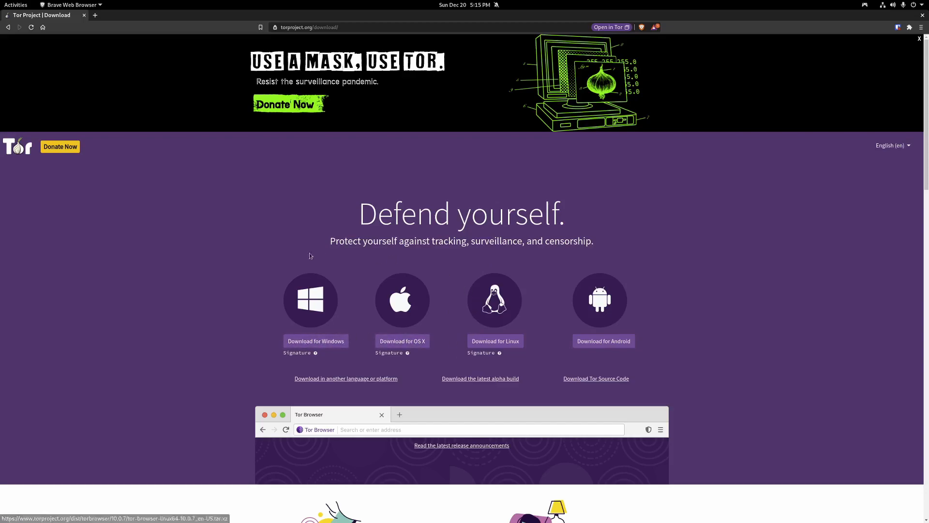
mouse_move(37, 52)
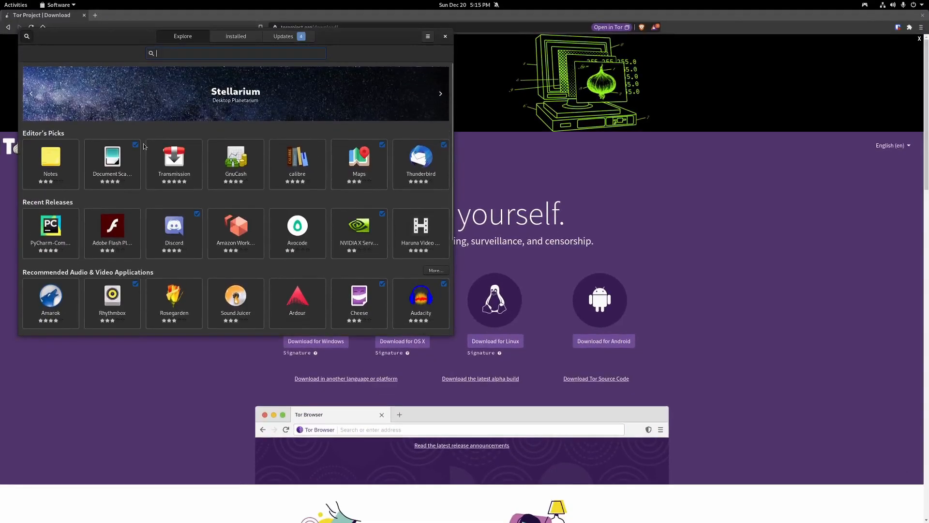
type("tor")
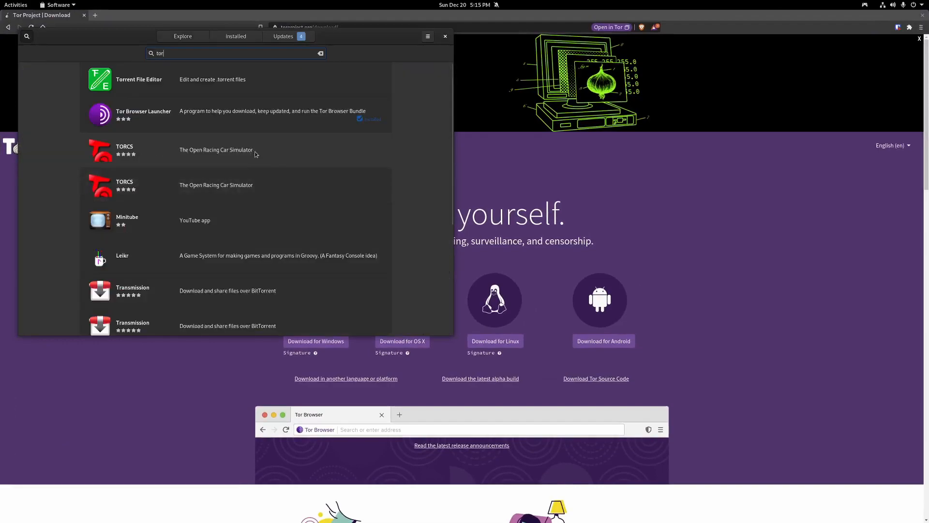
left_click(446, 36)
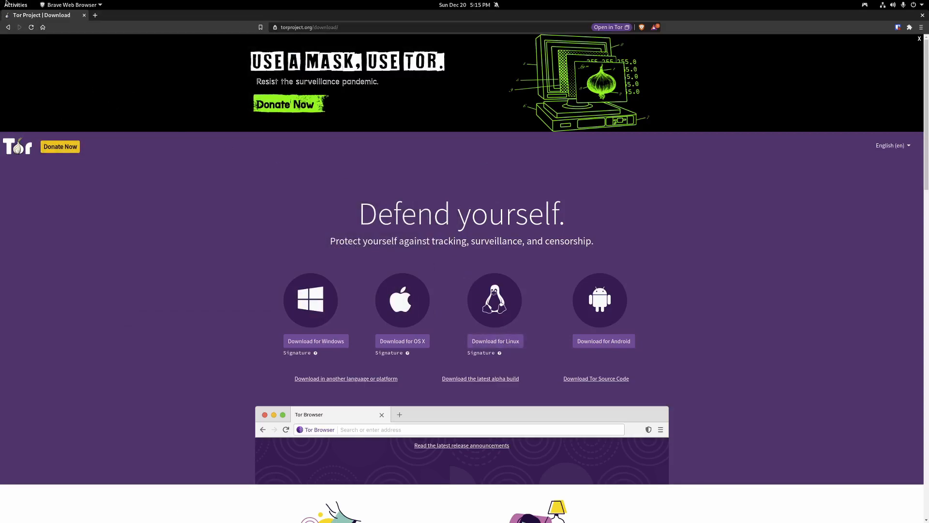
mouse_move(532, 277)
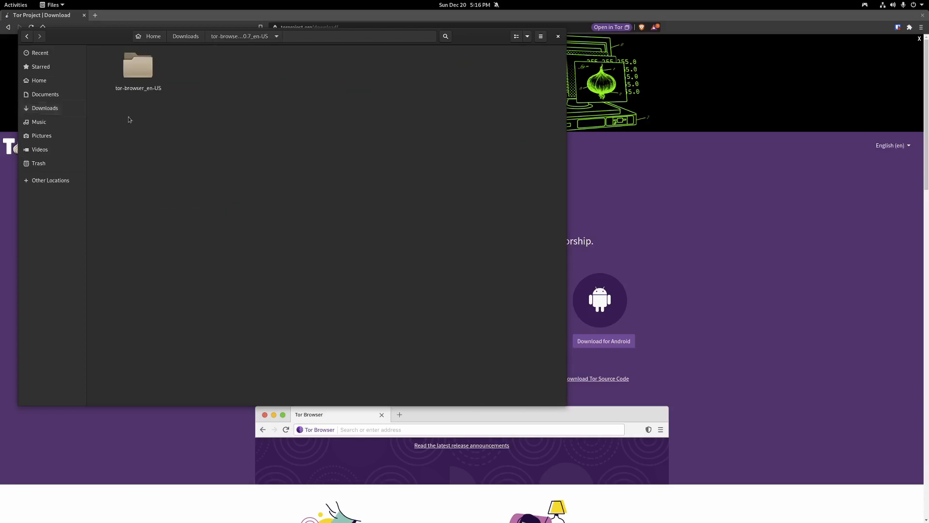
Browse into the extracted tor-browser_en-US folder and try launching start-tor-browser.desktop.
double_click(138, 66)
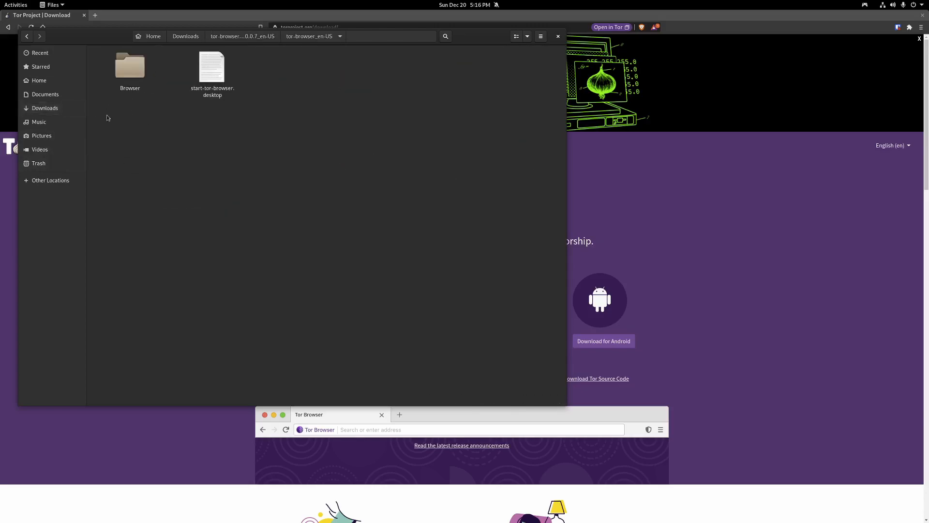
double_click(130, 65)
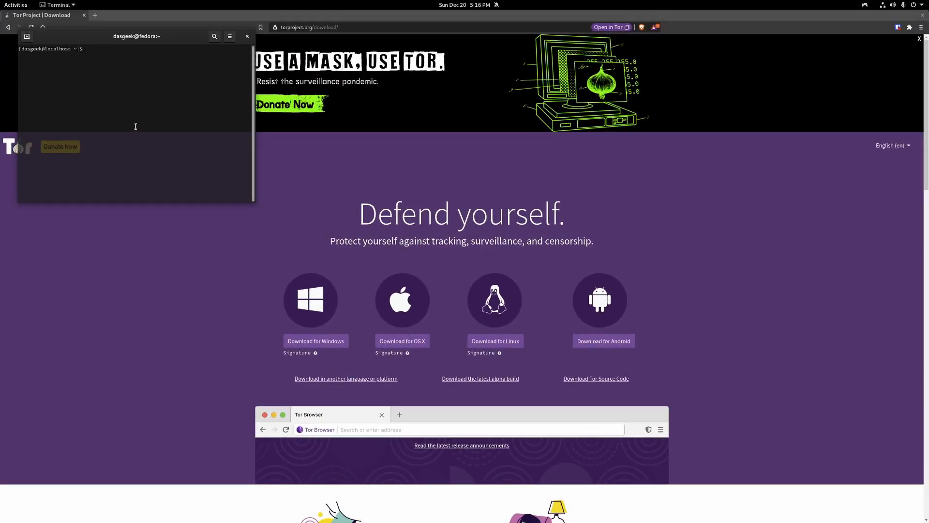
From Downloads/tor-browser_en-US in Terminal, run start-tor-browser.desktop to launch Tor Browser.
type("cd Downloads")
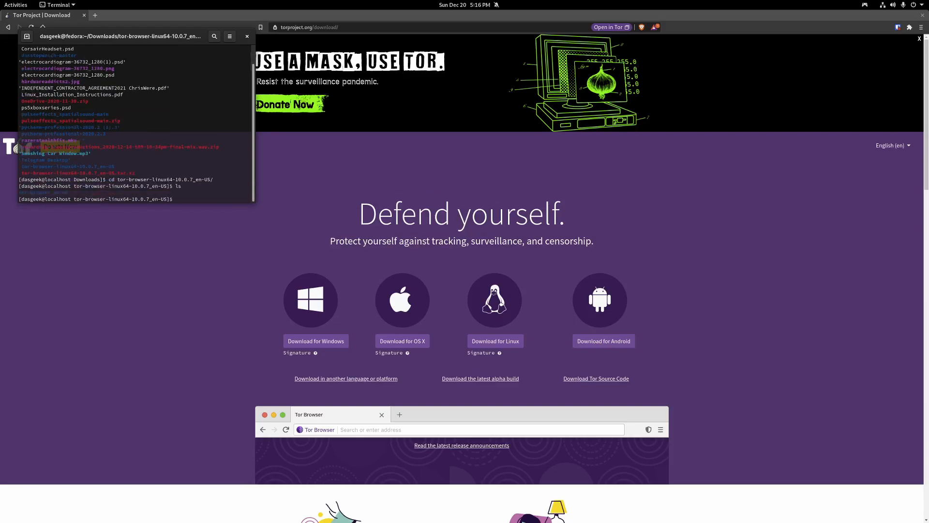
type("cd tor-browser_en-US/")
type("./start-t")
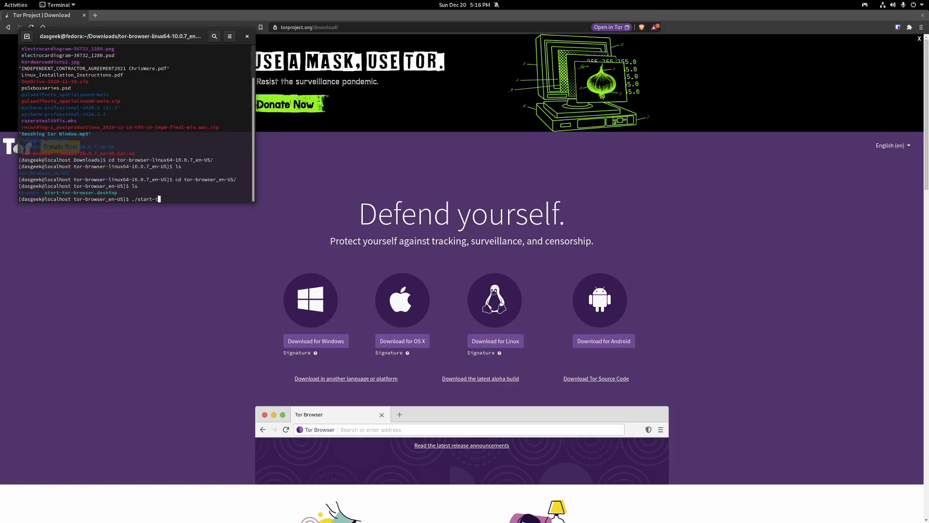
key("Return")
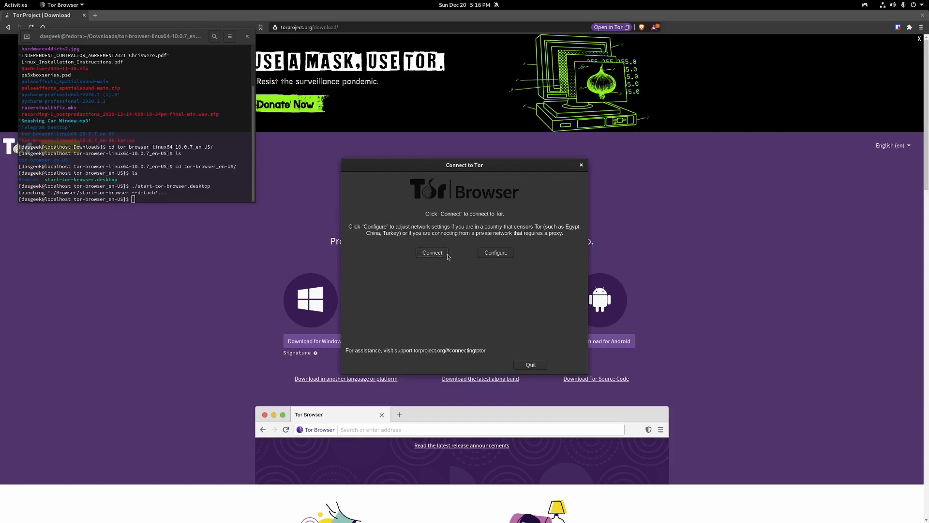
mouse_move(432, 253)
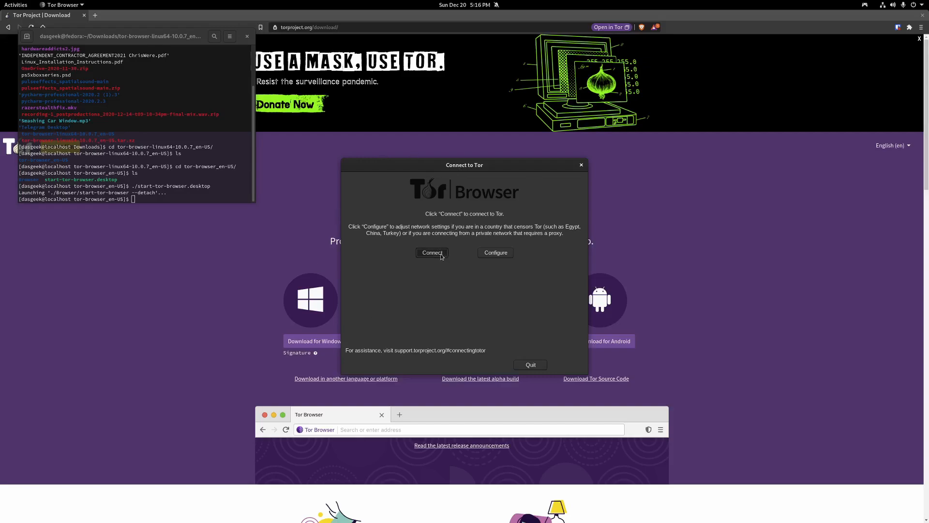
Connect to the Tor network and load the About Tor start page, version 10.0.7.
left_click(431, 252)
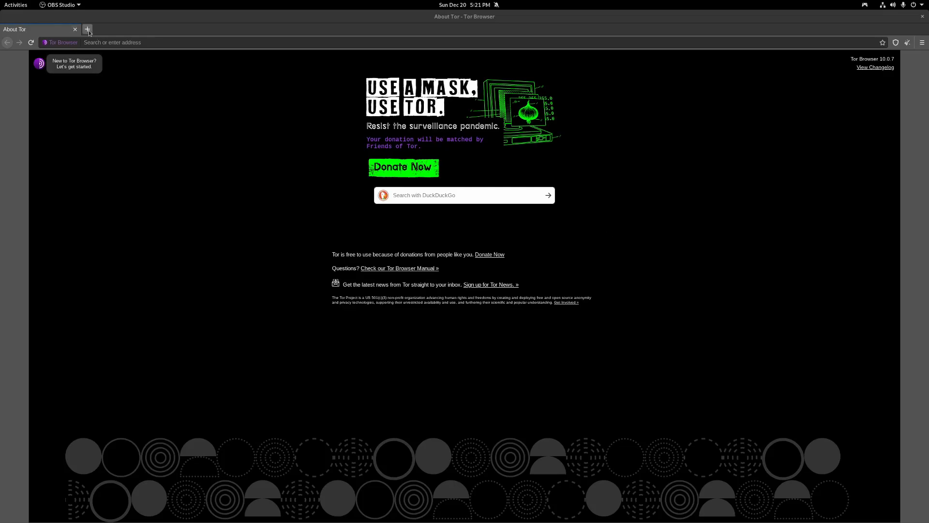
Visit dasgeekcommunity.com and open 'Guide to the Dark Web' from its BRAIN section.
type("dasgeekcommunity.com")
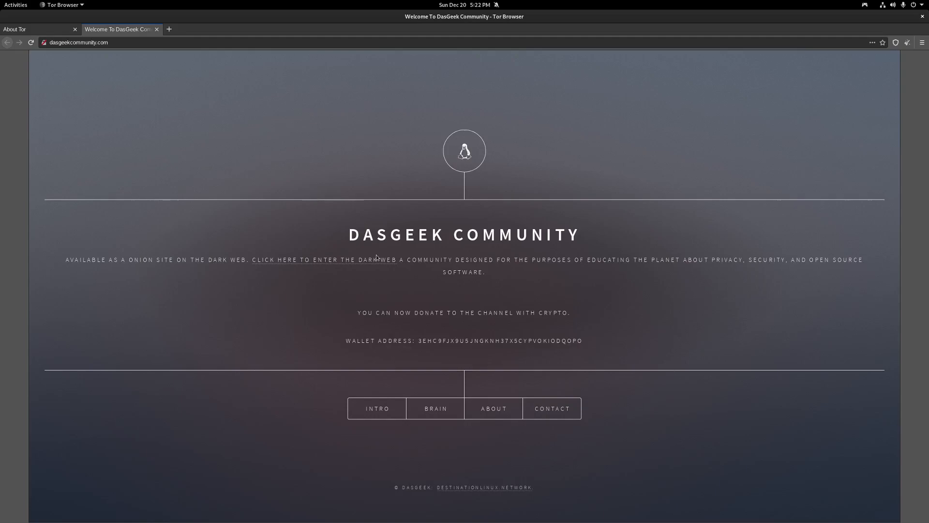
mouse_move(432, 397)
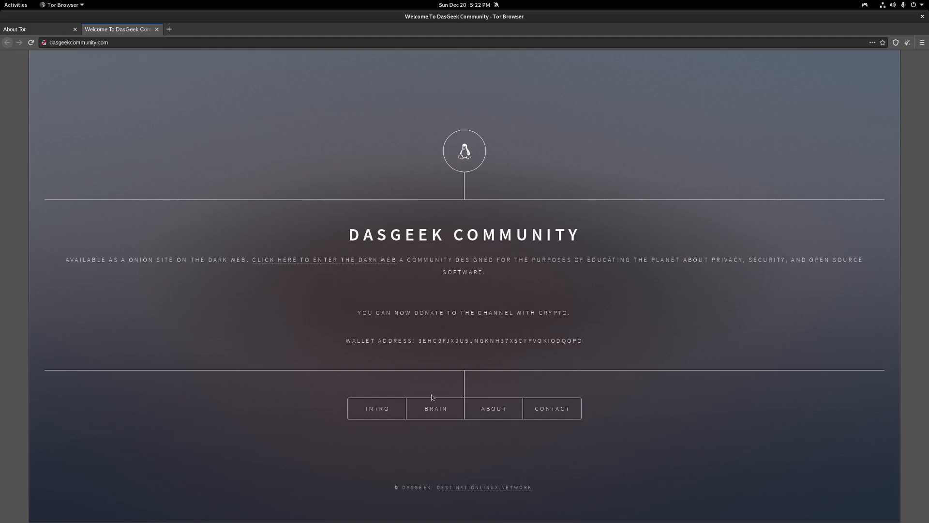
left_click(435, 408)
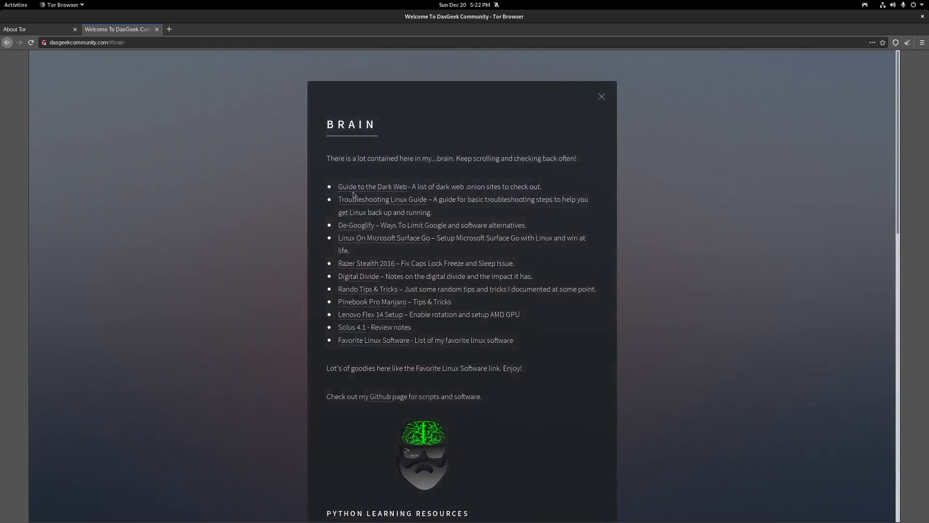
left_click(372, 186)
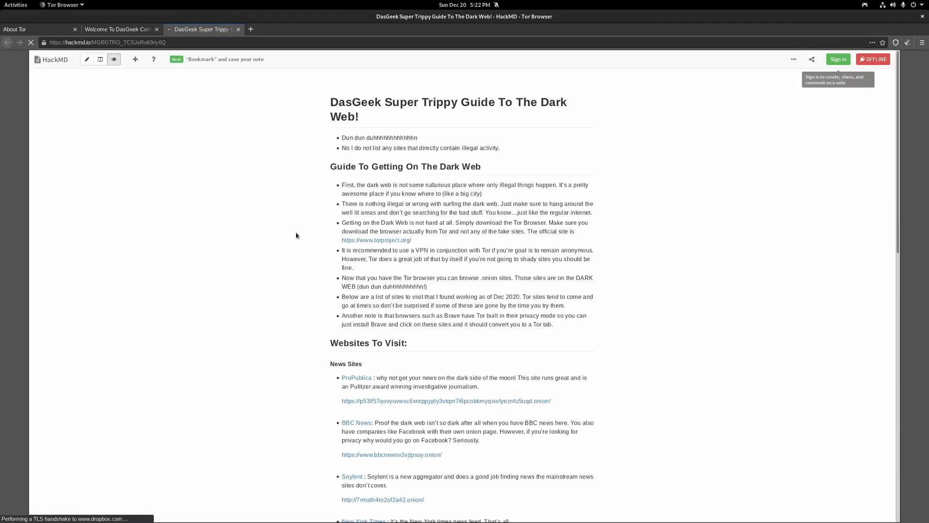
Return to the DasGeek Community homepage and close the Brain list.
scroll("down", 3)
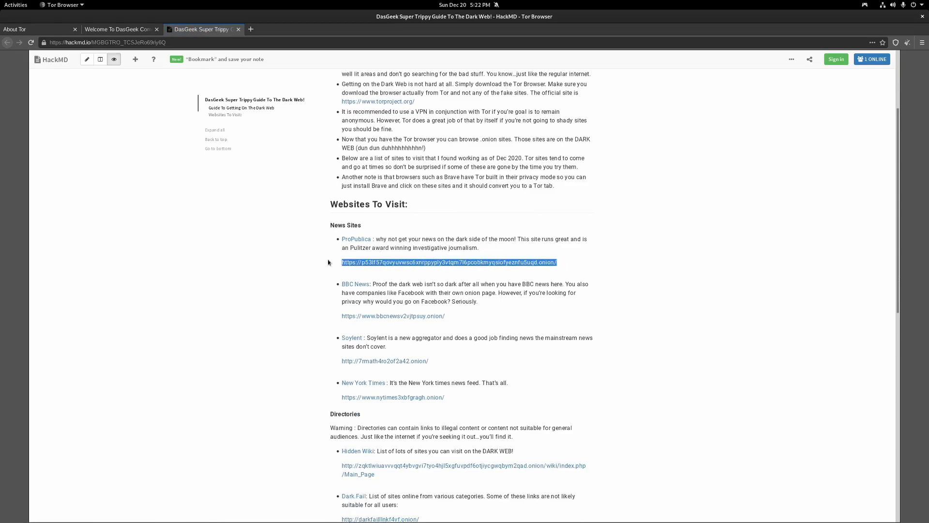
left_click(119, 29)
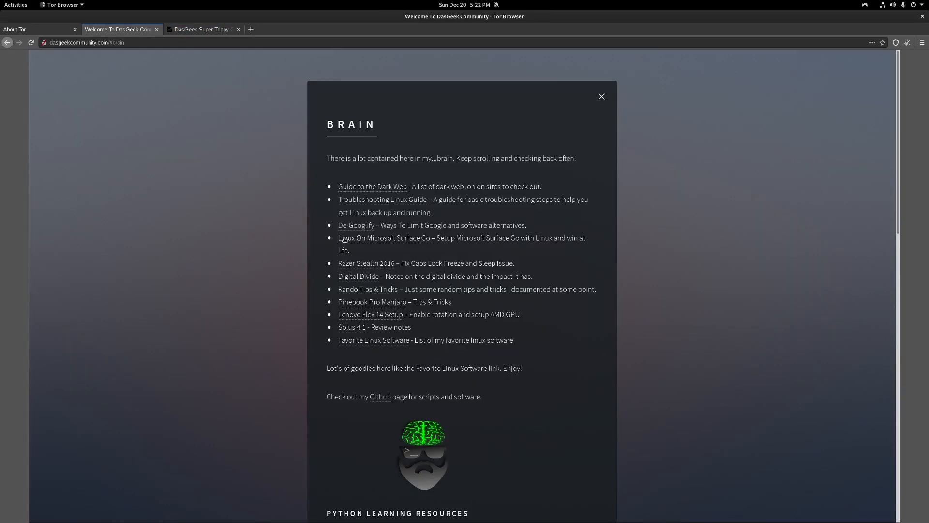
left_click(601, 97)
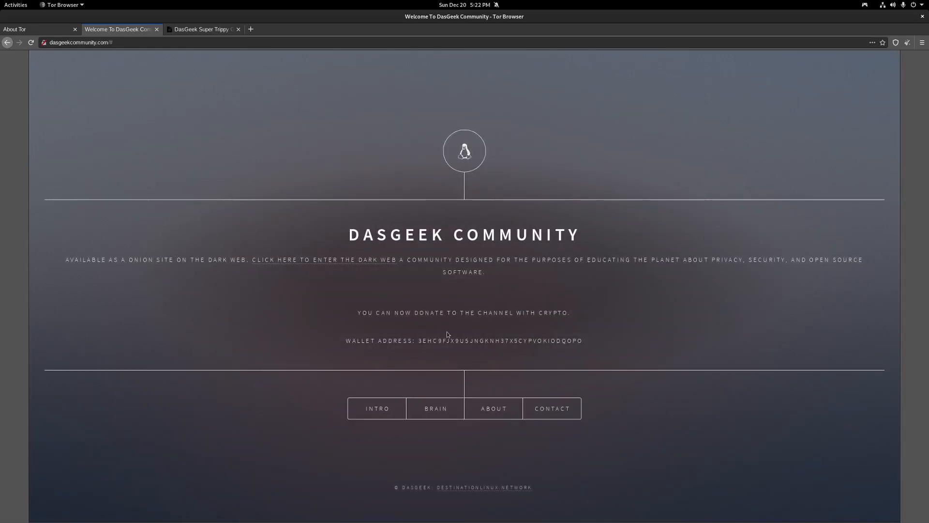
mouse_move(334, 261)
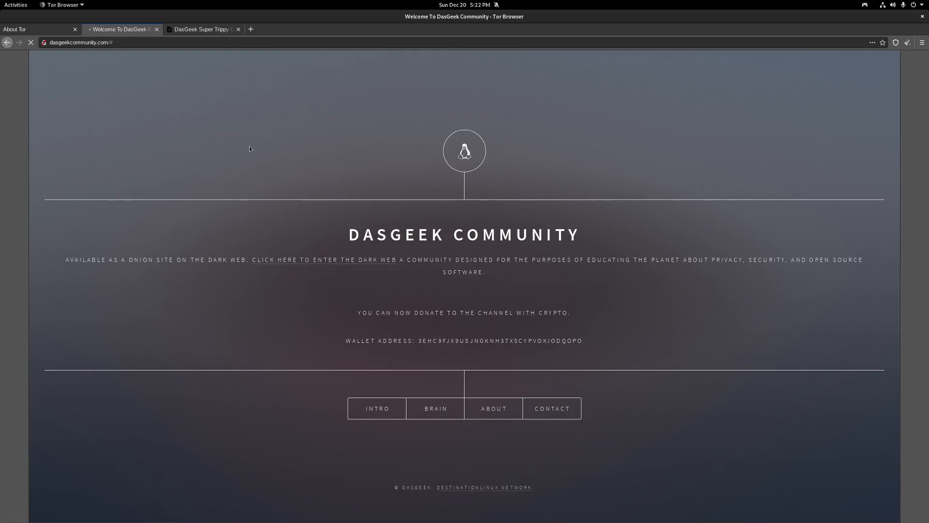
Load the DasGeek site's .onion version, select its onion address, and return to the guide.
left_click(322, 260)
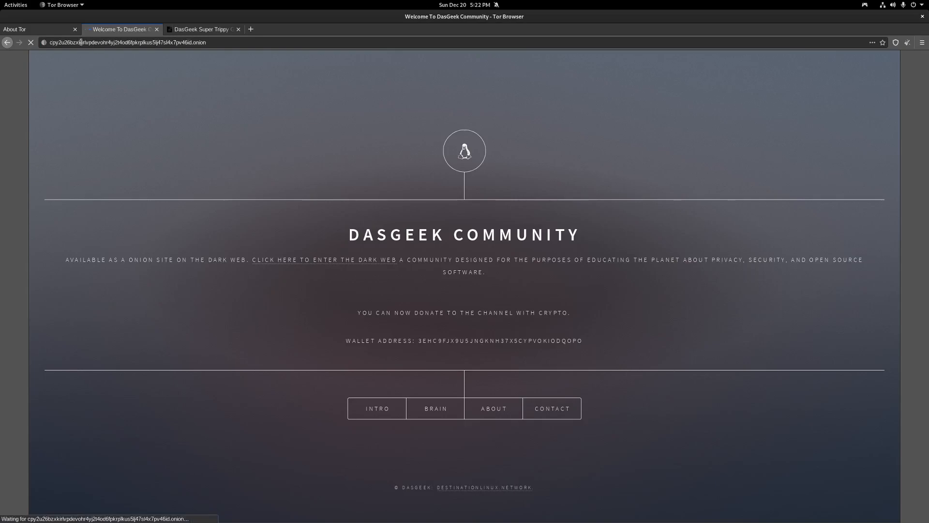
left_click(125, 42)
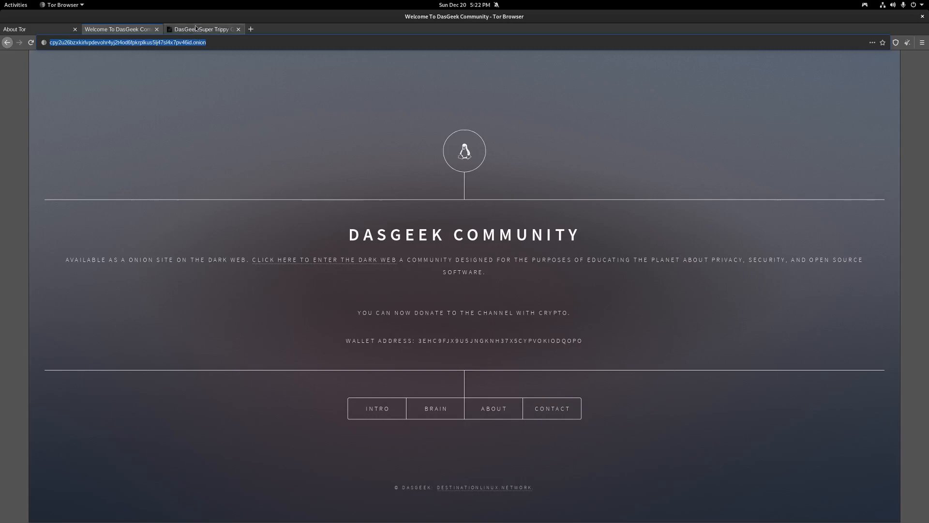
left_click(201, 29)
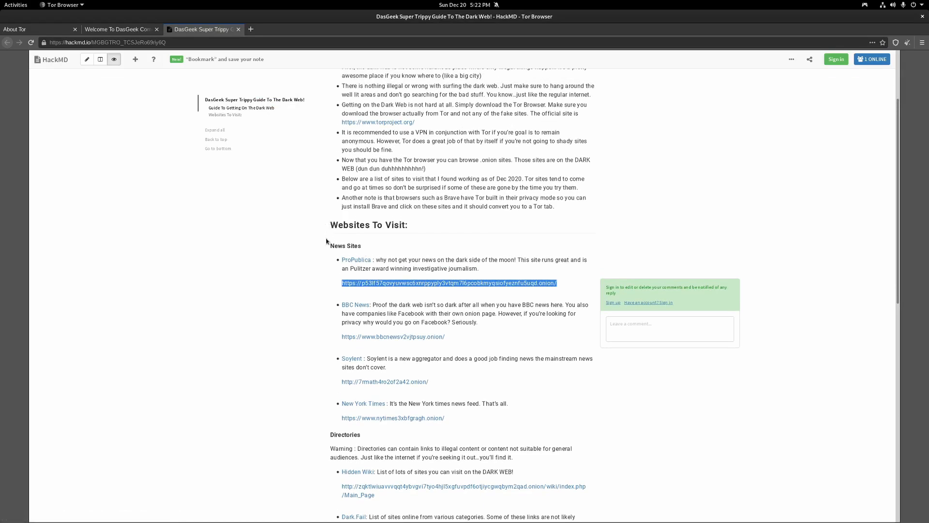
Scroll the Dark Web guide past News Sites to the Directories and Search Engines listings.
scroll("down", 3)
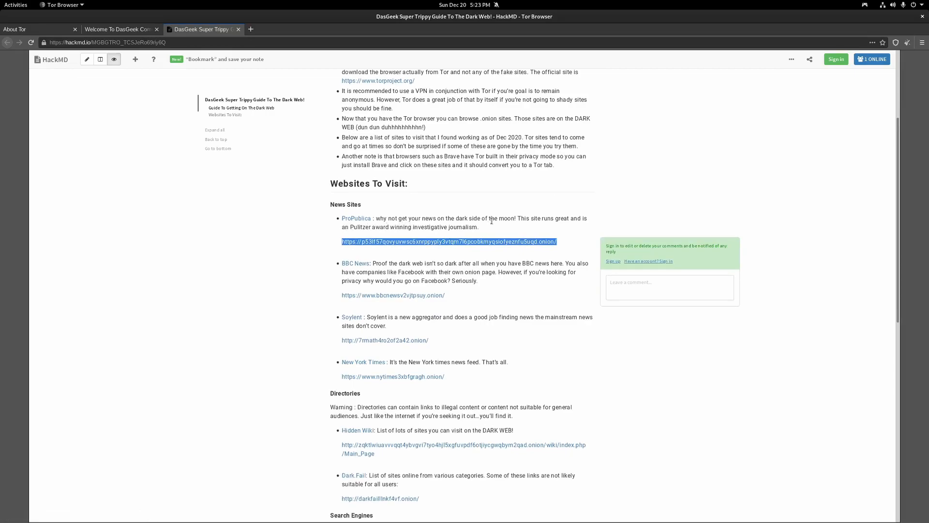
scroll("down", 3)
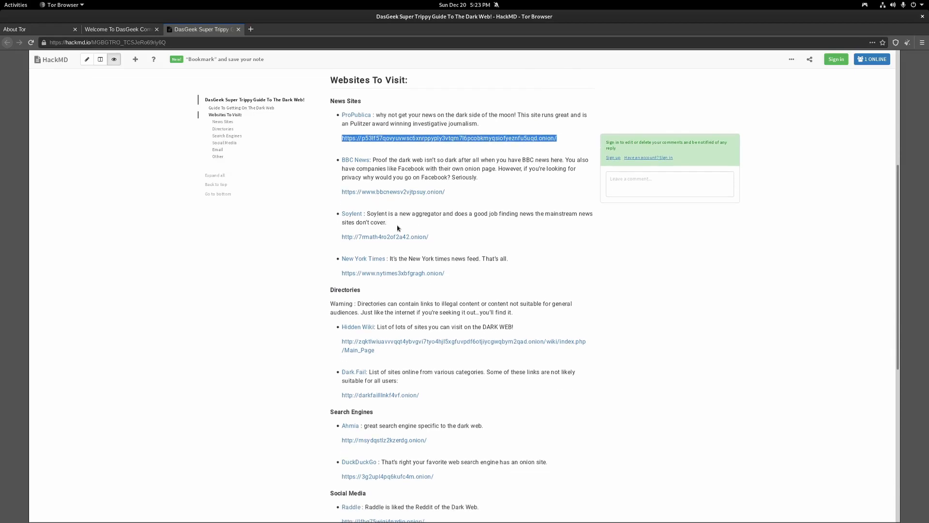
scroll("down", 3)
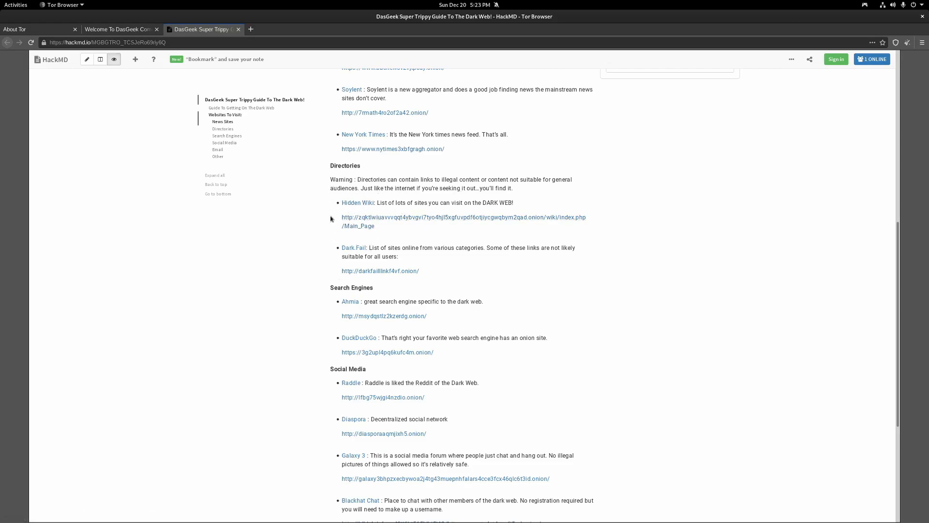
mouse_move(393, 243)
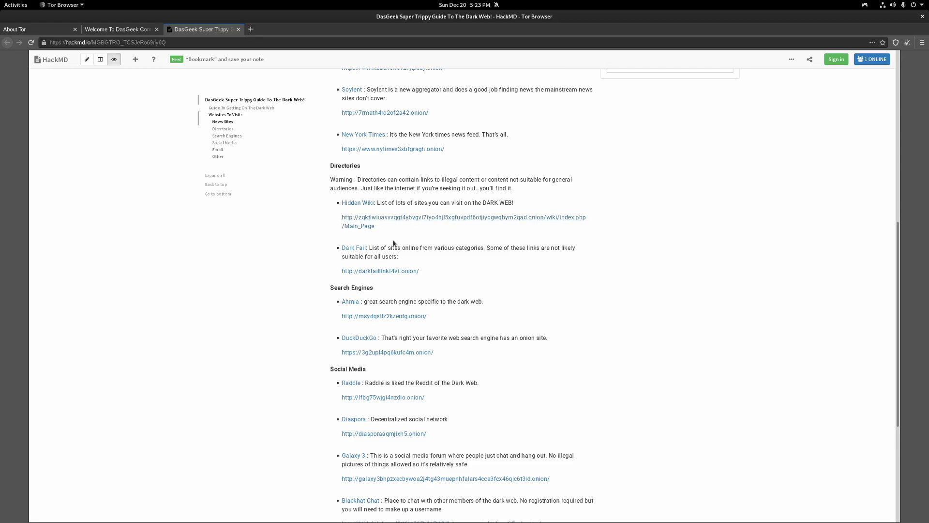
scroll("down", 3)
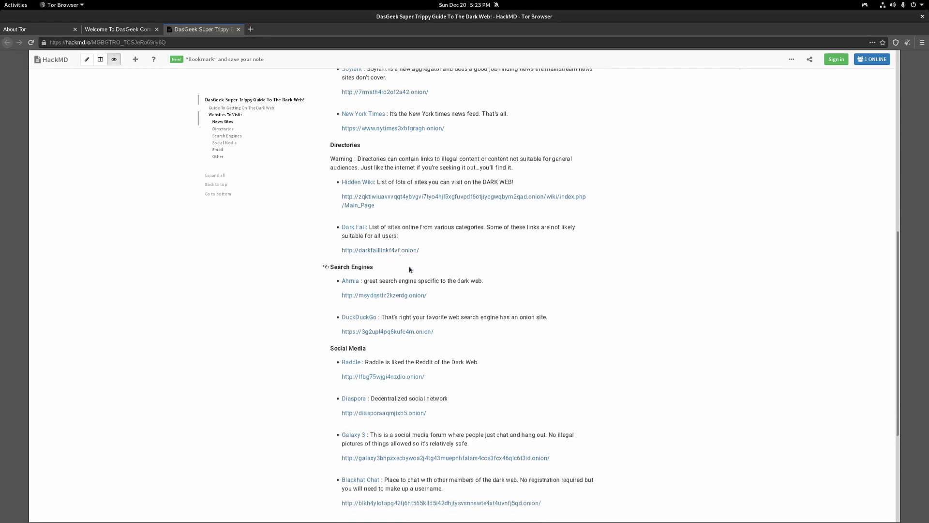
mouse_move(390, 214)
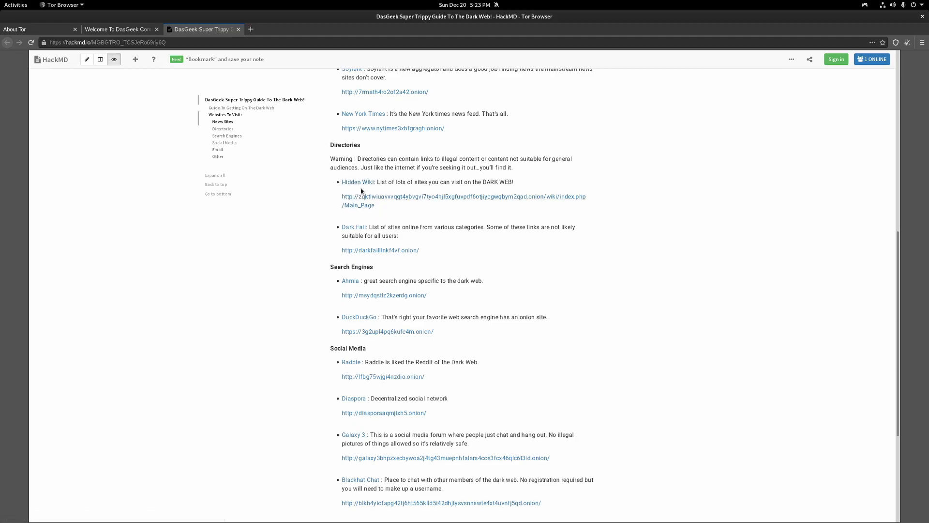
Open the Hidden Wiki directory from the guide in a new tab and scroll through its Main Page.
left_click(357, 182)
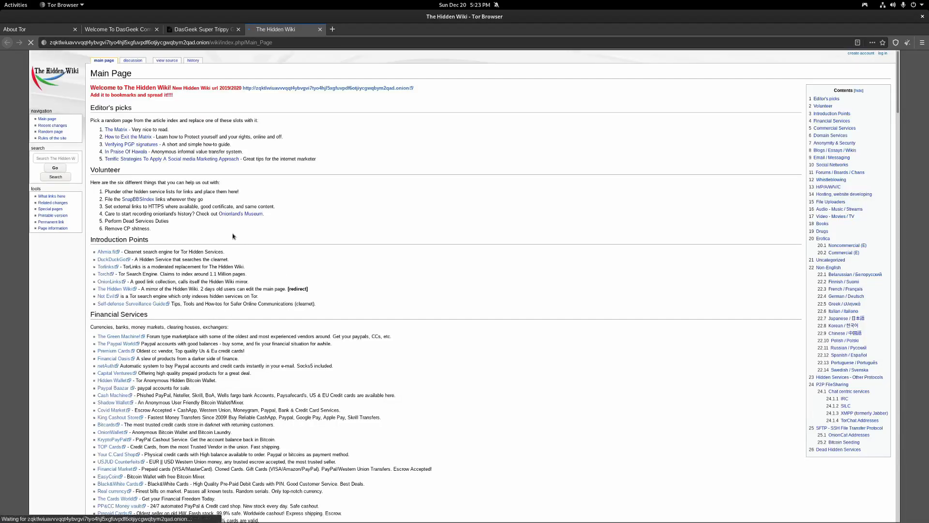
scroll("down", 3)
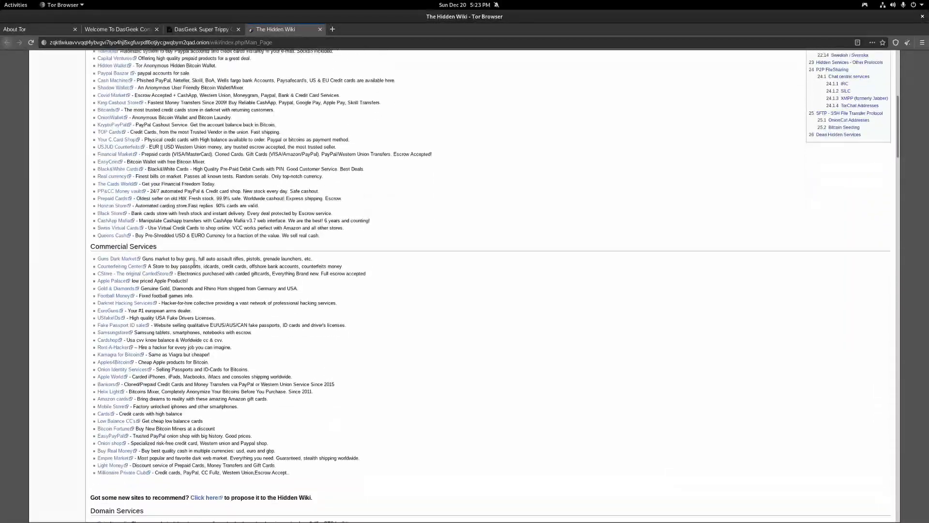
scroll("down", 3)
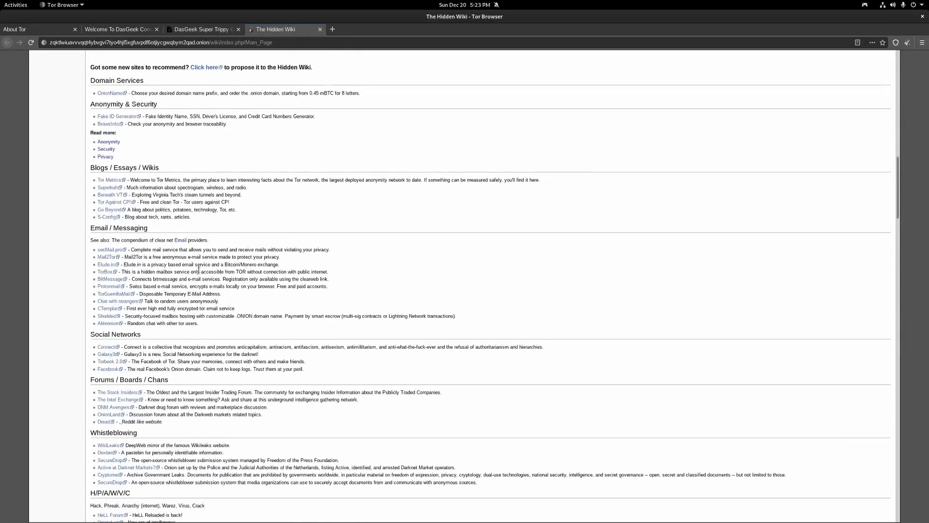
scroll("down", 3)
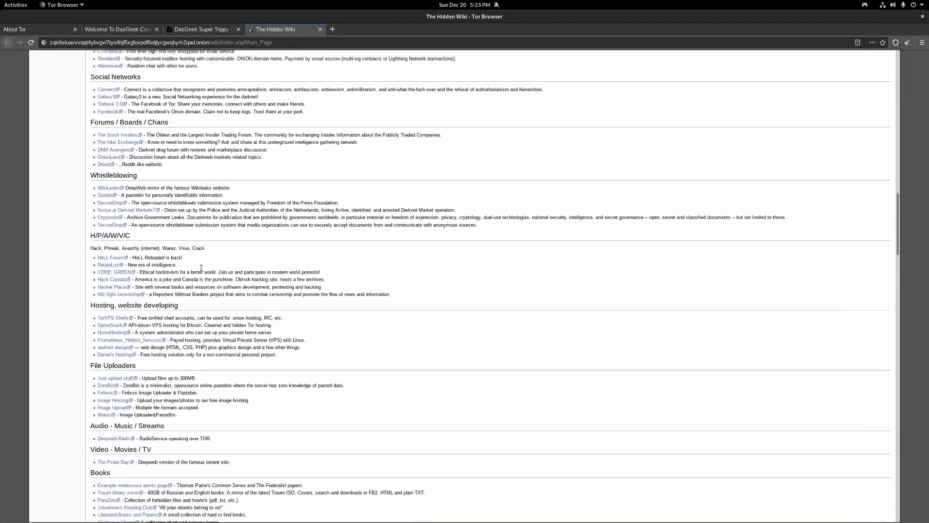
scroll("down", 3)
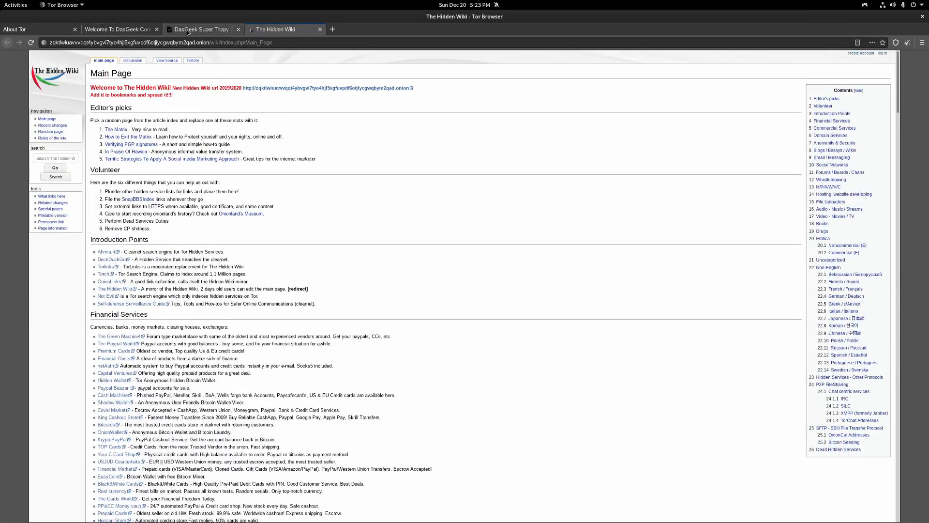
Back on the guide, review its Email and Other onion links, then jump to the top.
left_click(202, 29)
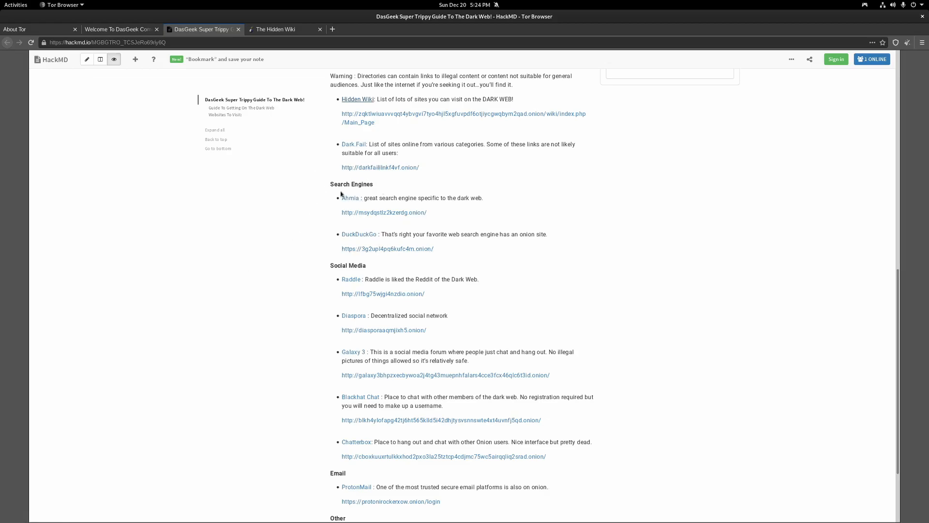
scroll("down", 3)
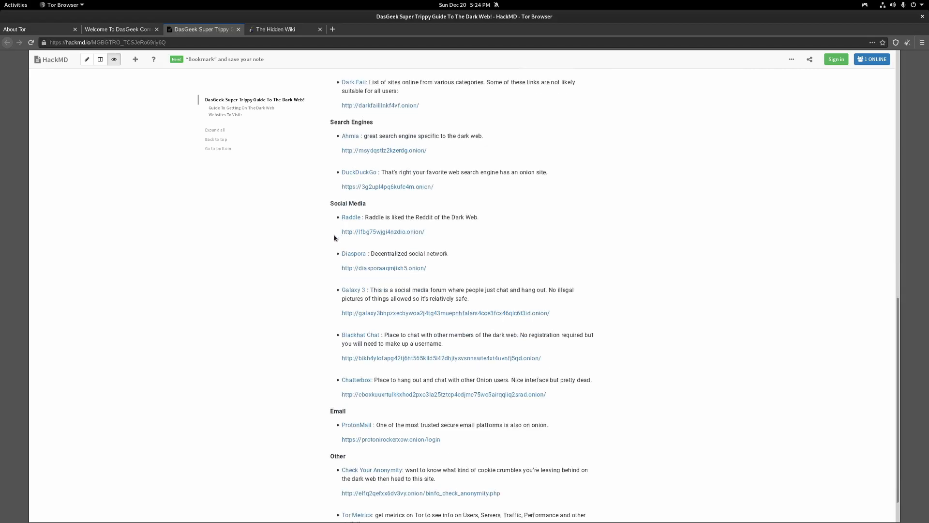
scroll("down", 3)
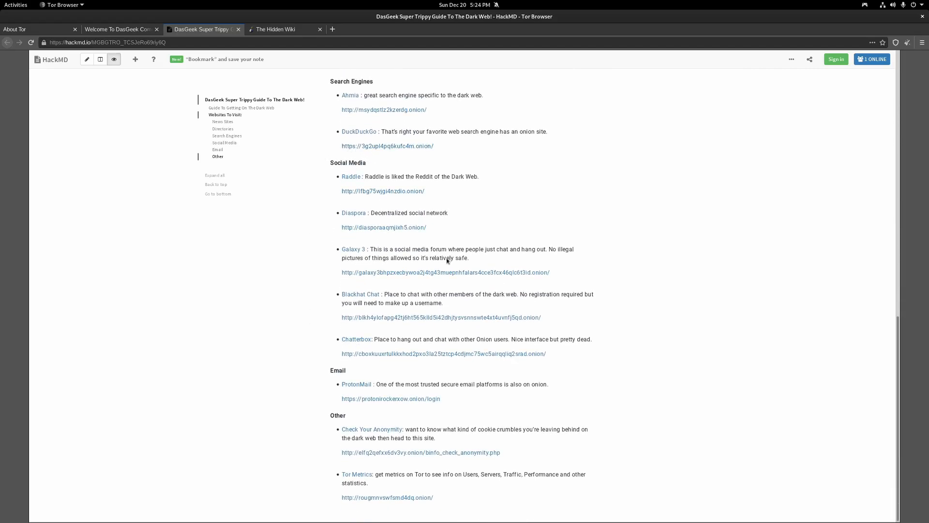
mouse_move(291, 204)
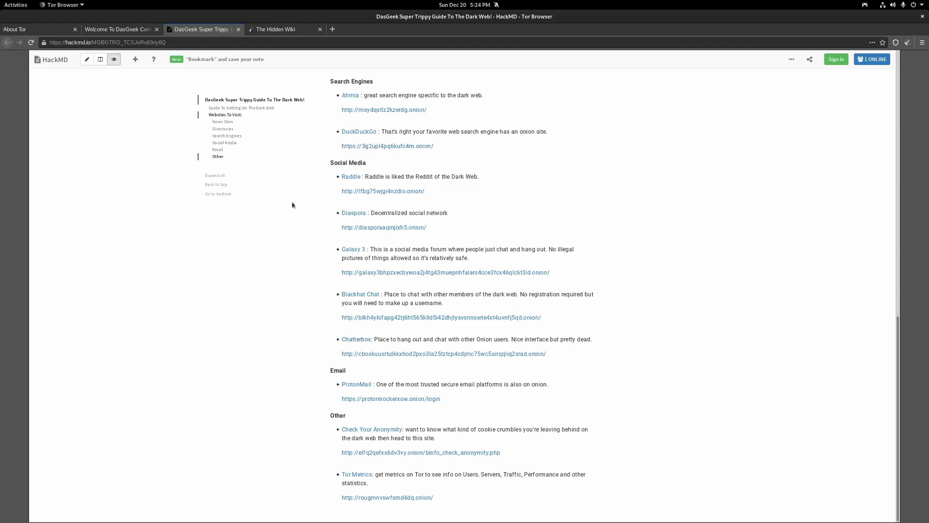
mouse_move(353, 249)
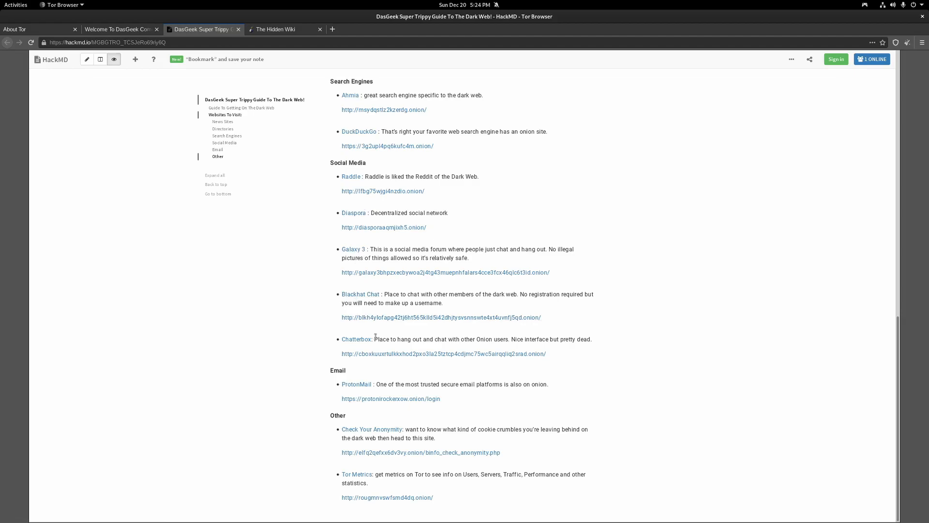
mouse_move(356, 384)
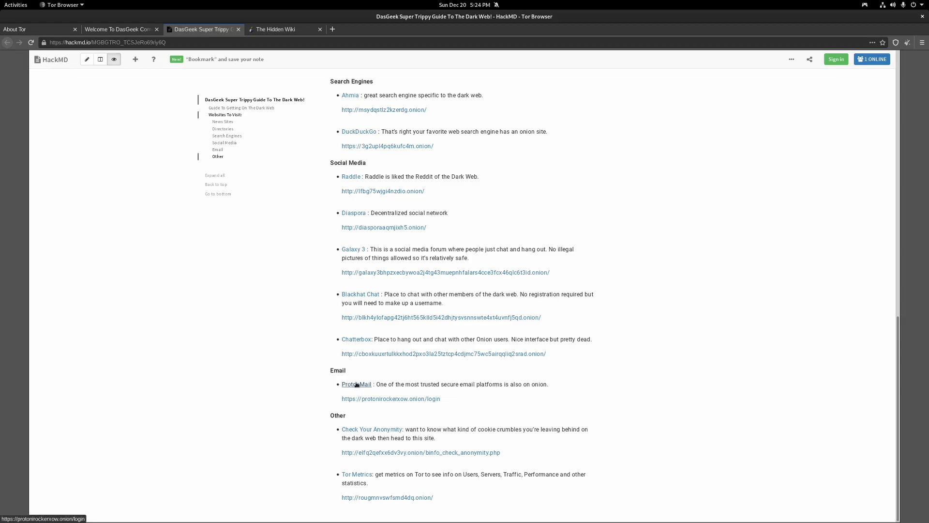
mouse_move(373, 437)
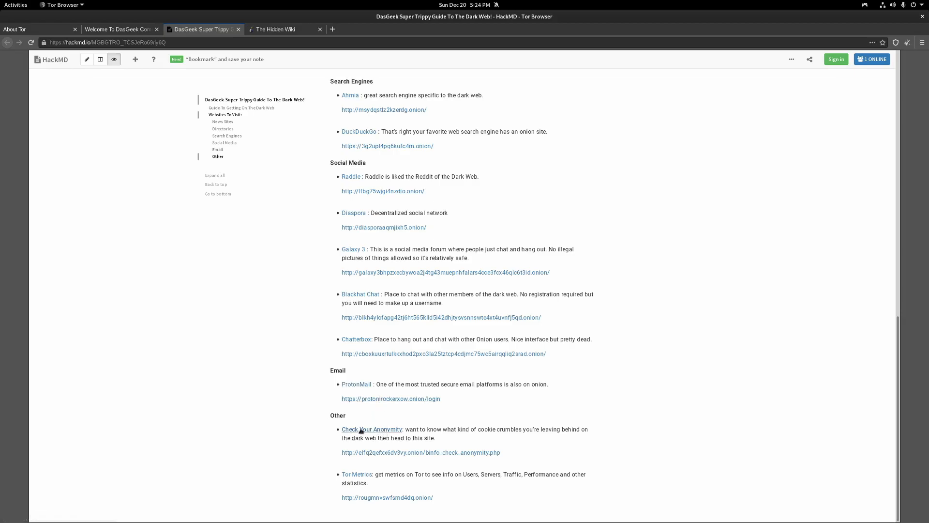
mouse_move(348, 472)
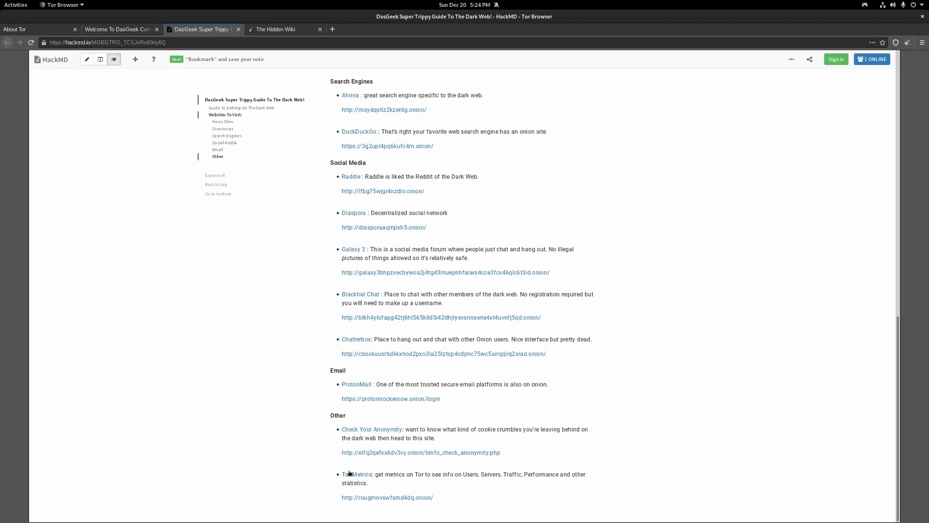
scroll("up", 3)
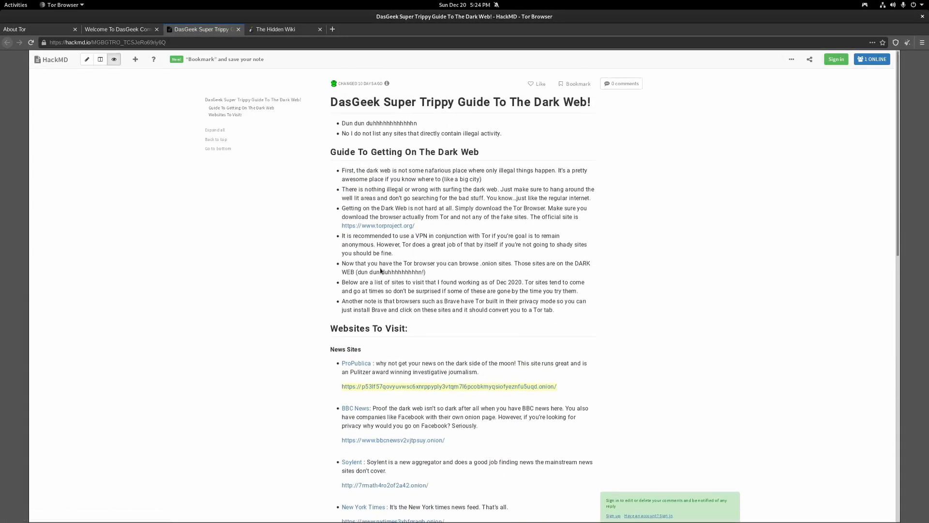
scroll("down", 3)
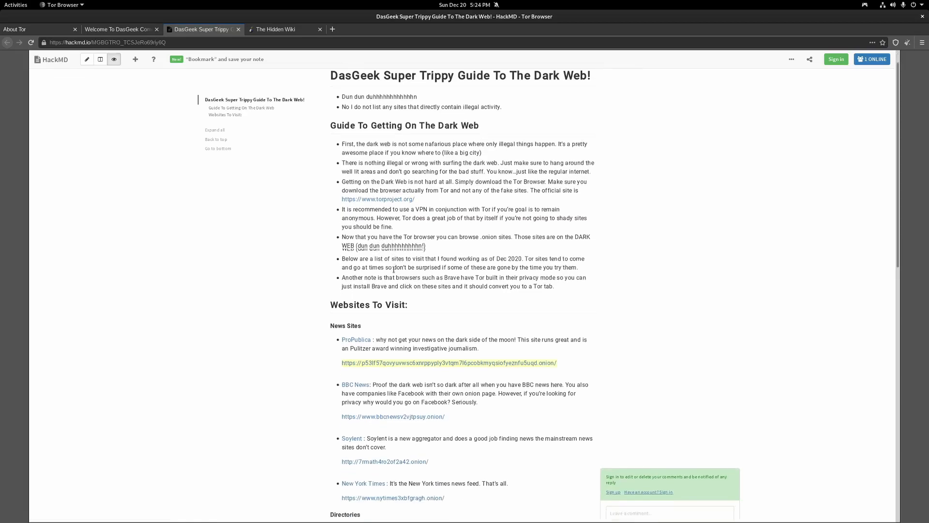
scroll("down", 3)
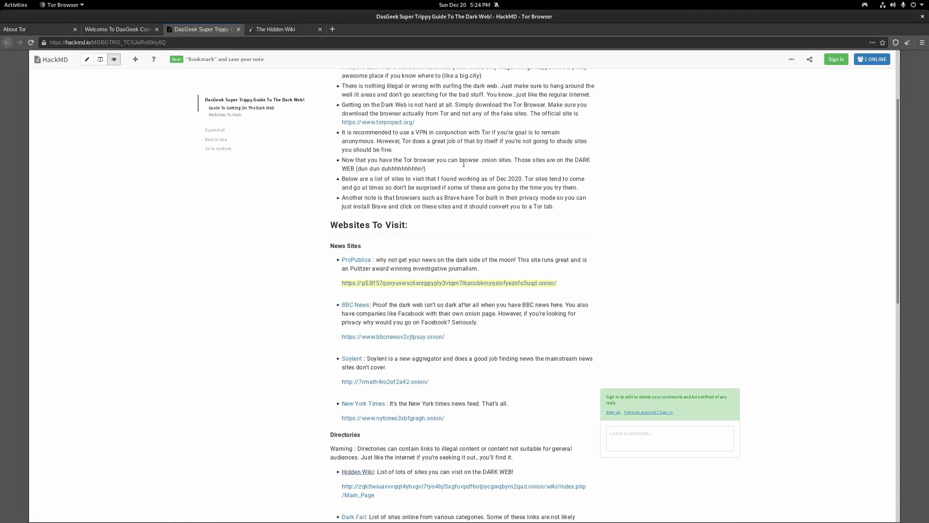
scroll("down", 3)
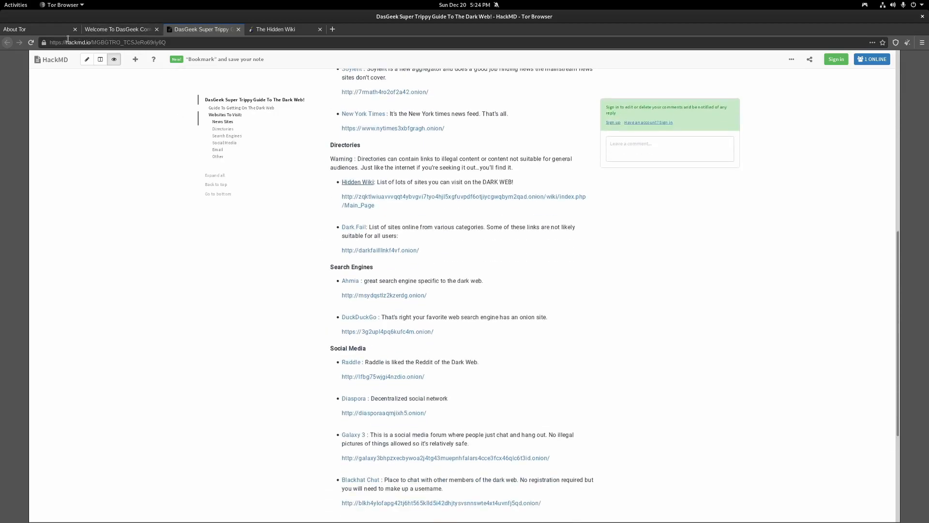
left_click(107, 42)
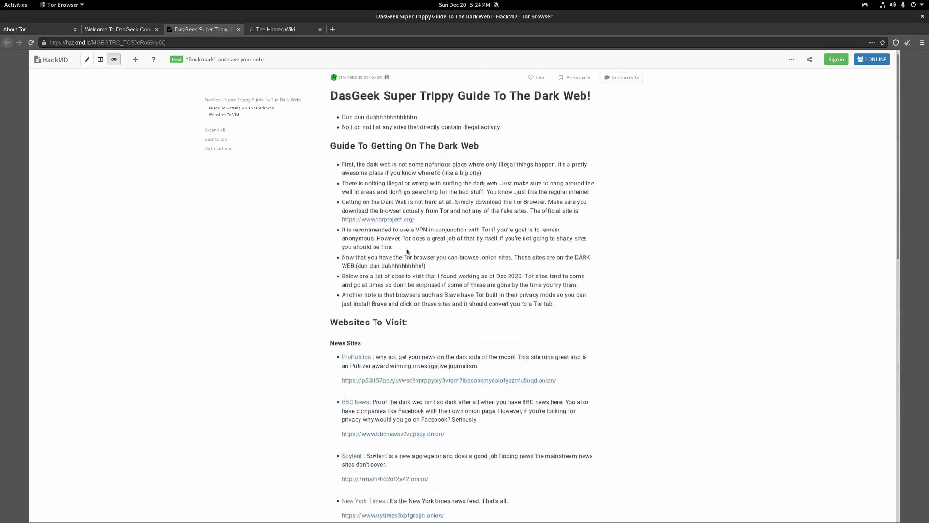
Scroll the Dark Web guide to find the BBC News onion link.
scroll("down", 3)
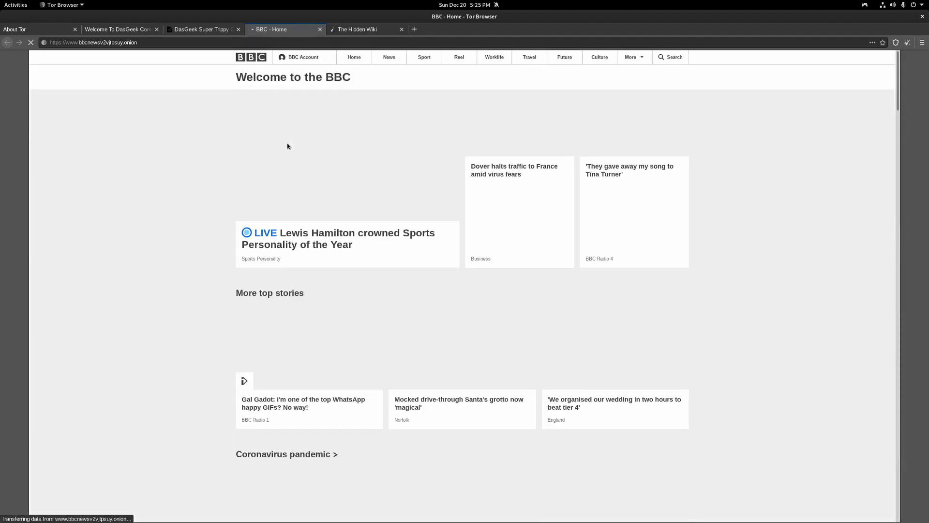
mouse_move(337, 238)
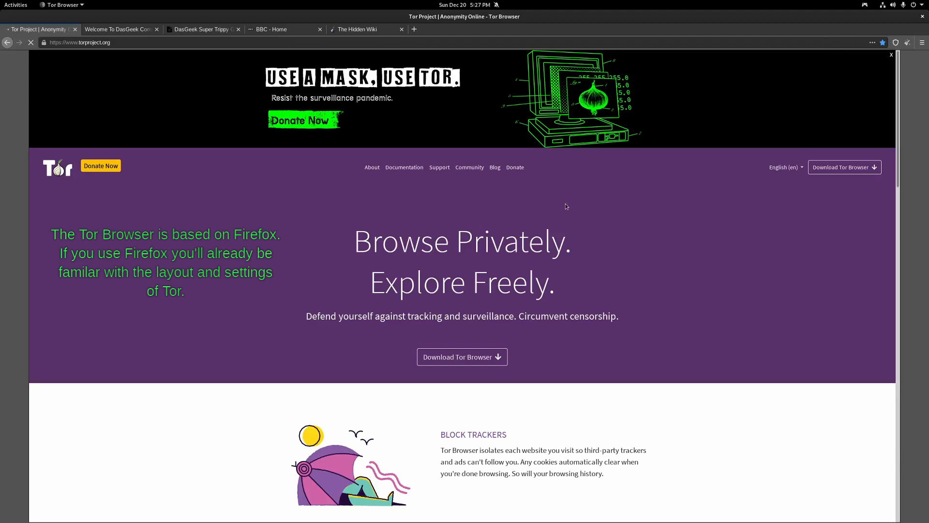
mouse_move(338, 269)
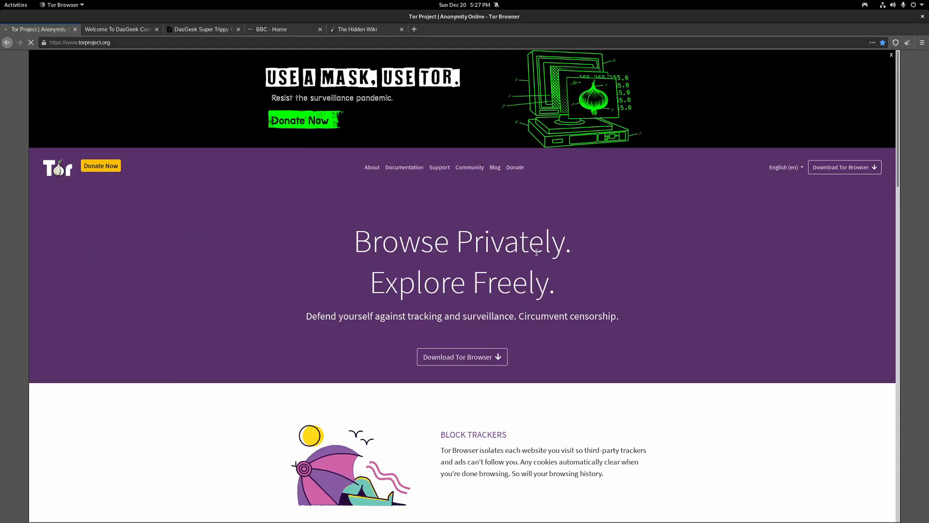
Scroll down the onion-hosted Tor Project page to its tracker-blocking and anti-surveillance features.
scroll("down", 3)
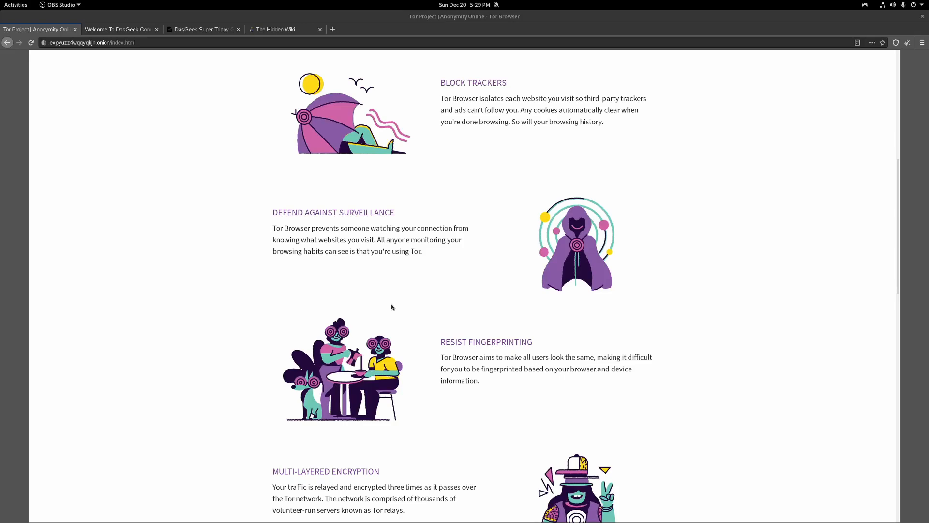
mouse_move(429, 287)
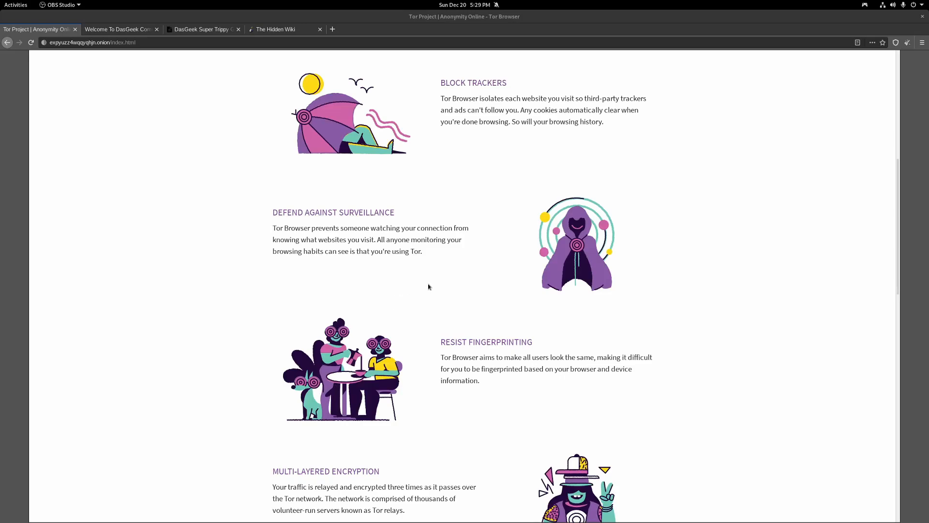
mouse_move(431, 281)
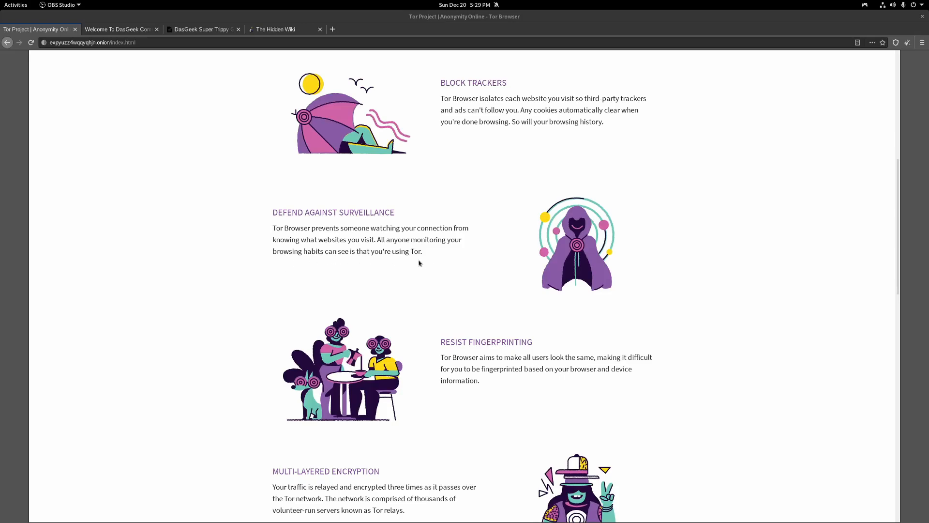
scroll("down", 3)
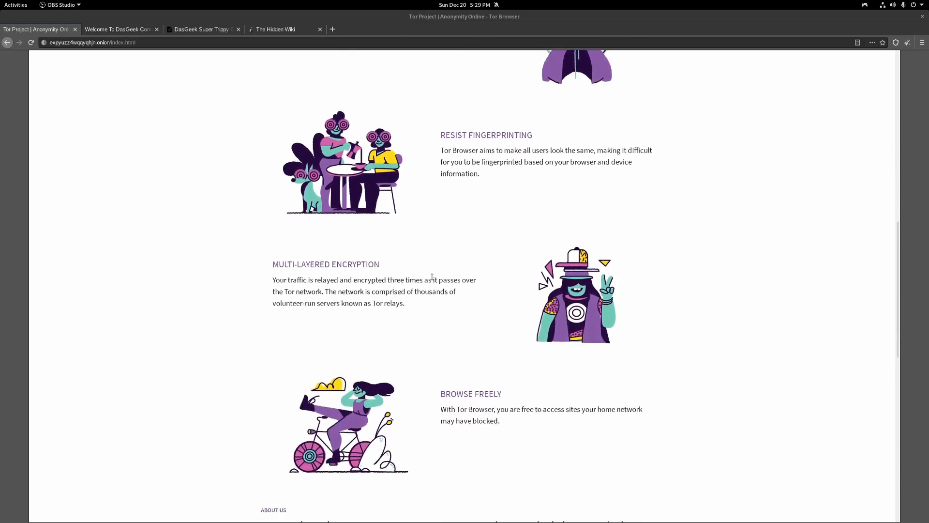
scroll("down", 3)
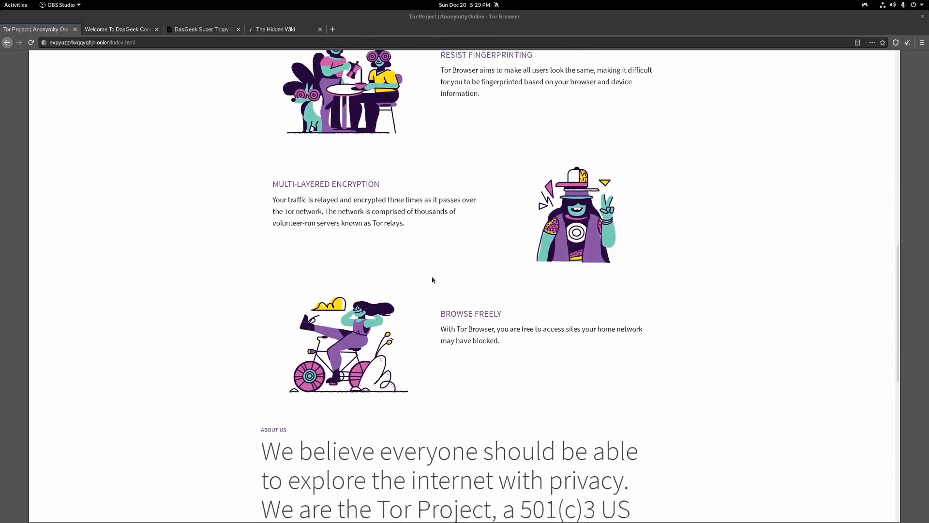
scroll("down", 3)
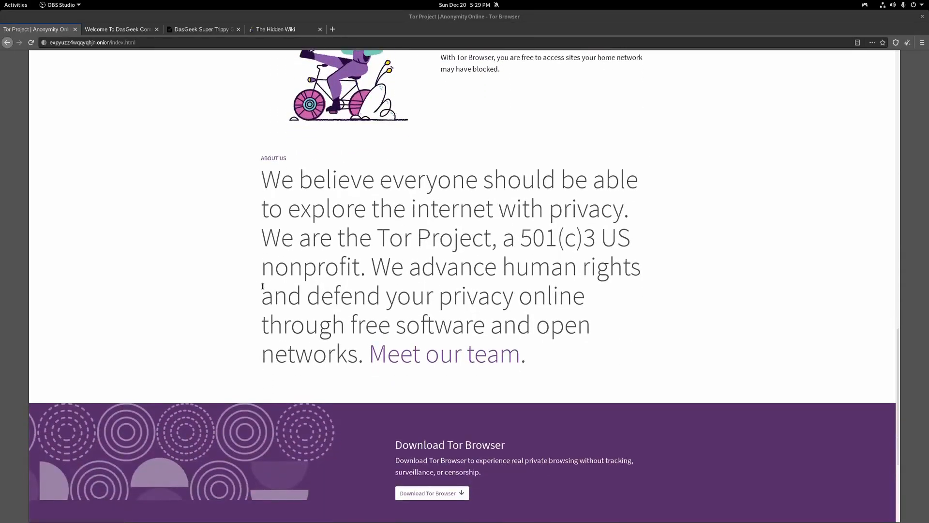
mouse_move(241, 280)
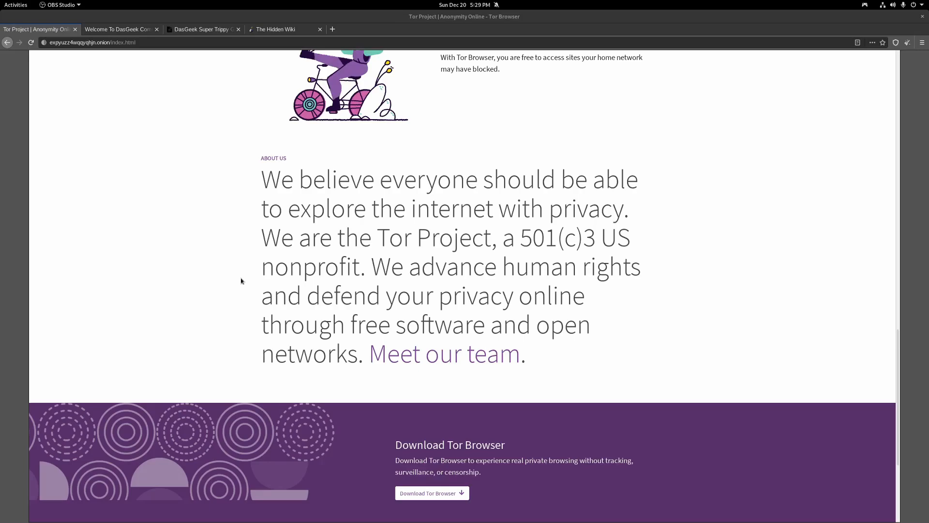
scroll("down", 3)
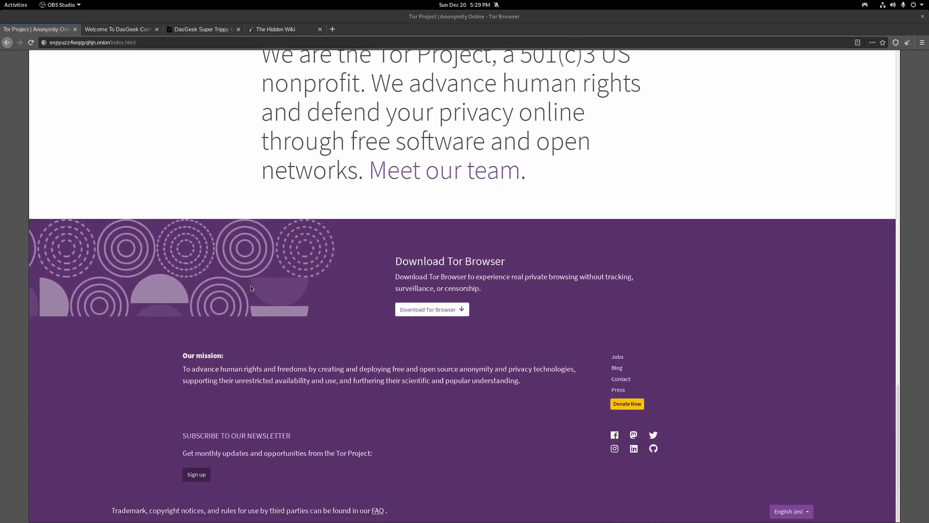
scroll("up", 3)
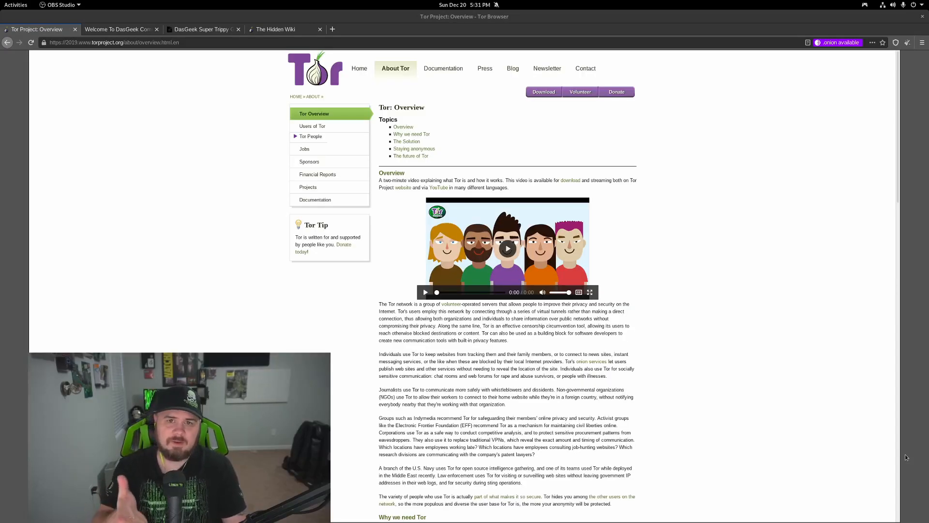
mouse_move(539, 178)
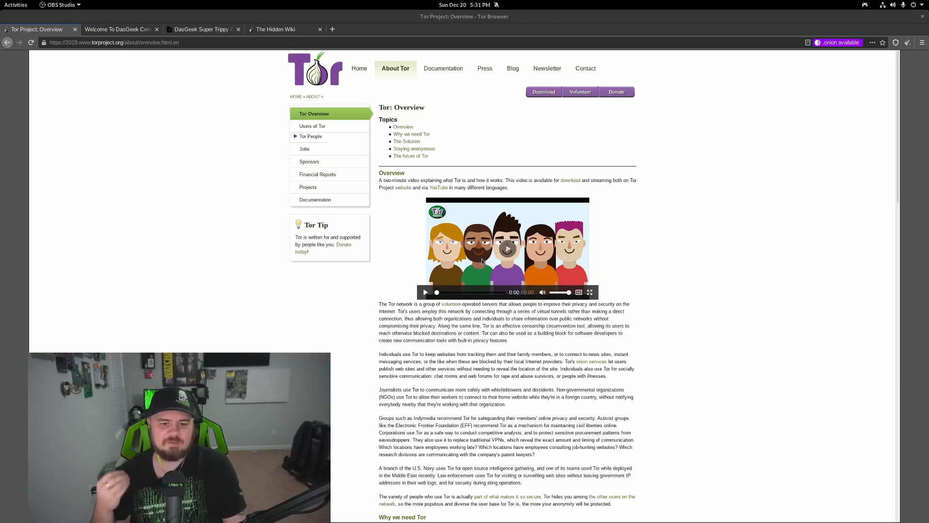
mouse_move(760, 391)
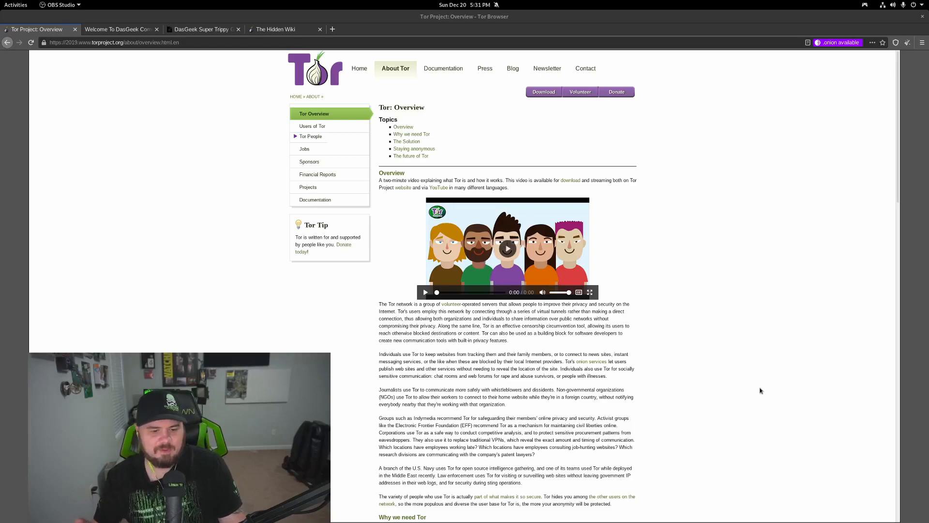
Scroll the Tor Overview page down to the How Tor Works diagrams and Staying anonymous.
scroll("down", 3)
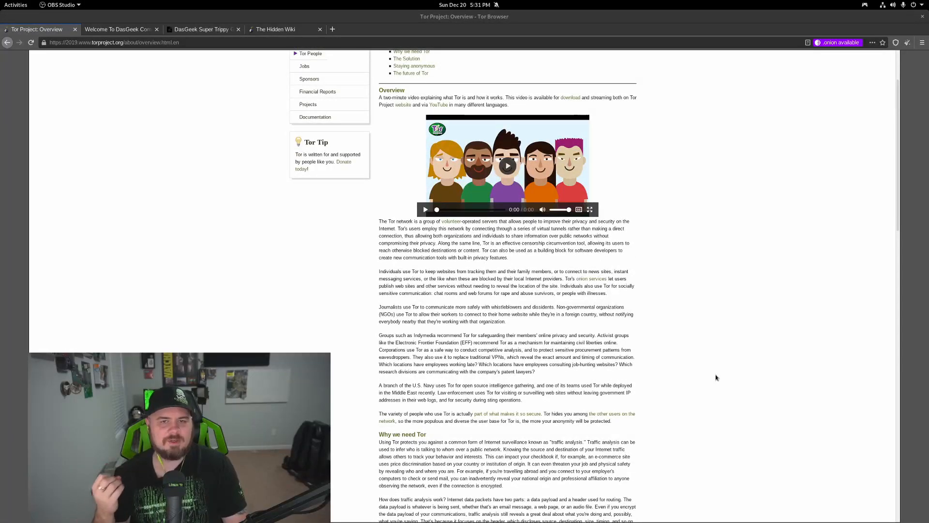
mouse_move(672, 359)
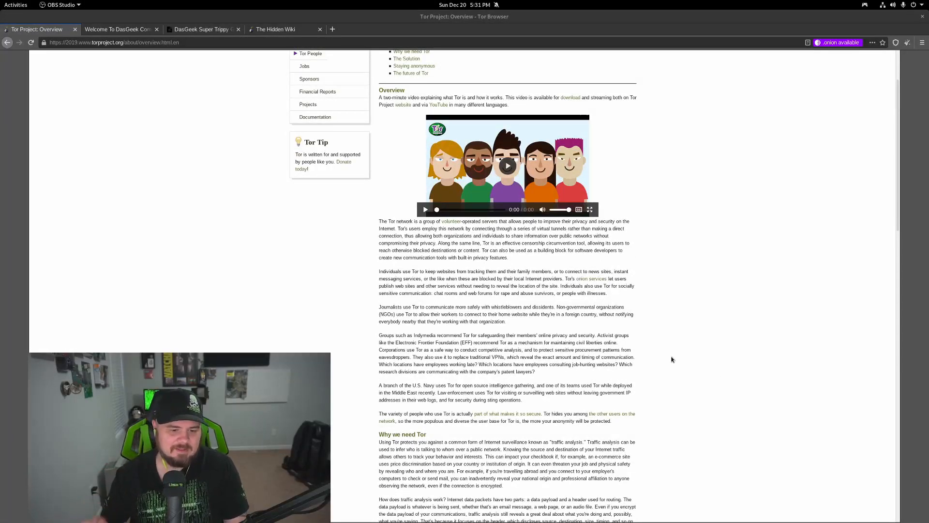
scroll("down", 3)
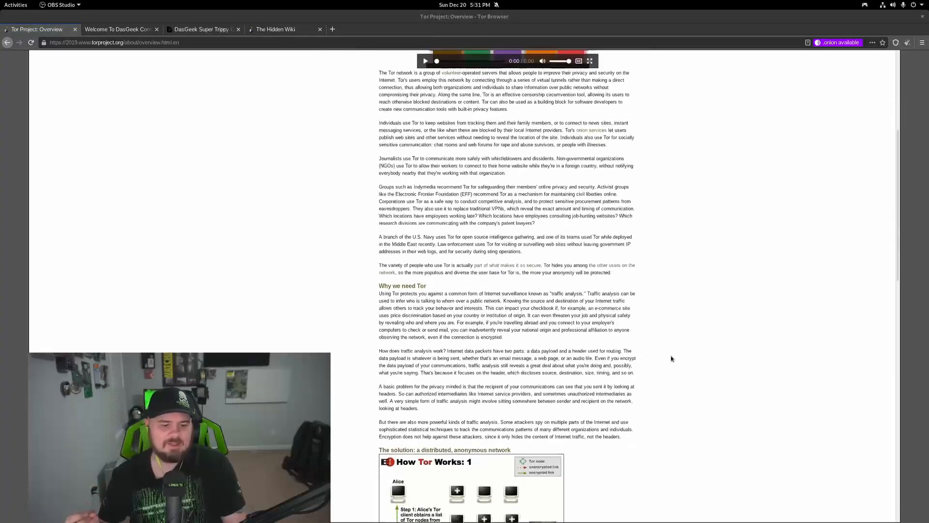
scroll("down", 3)
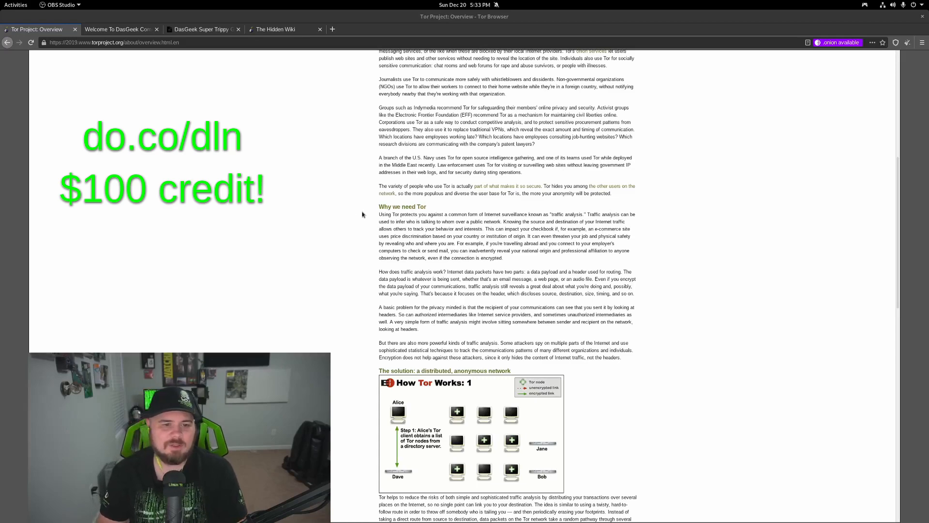
mouse_move(351, 221)
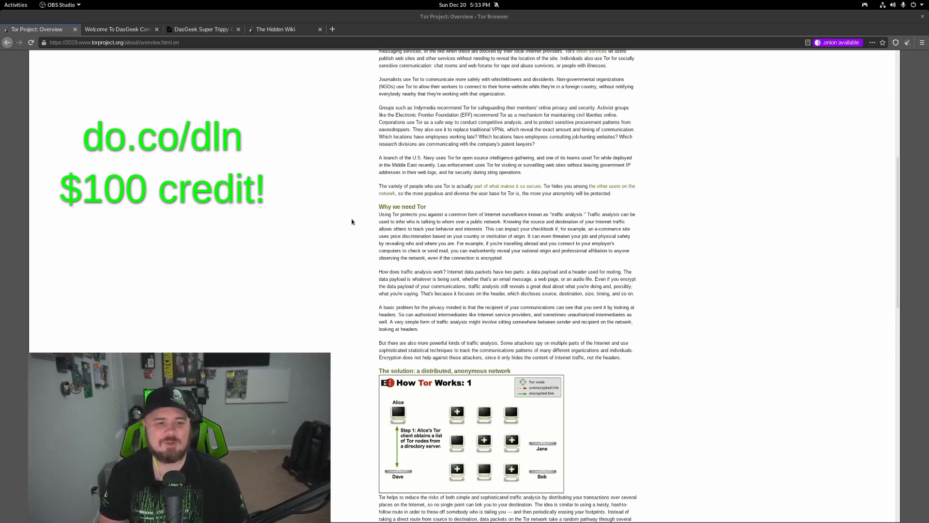
scroll("down", 3)
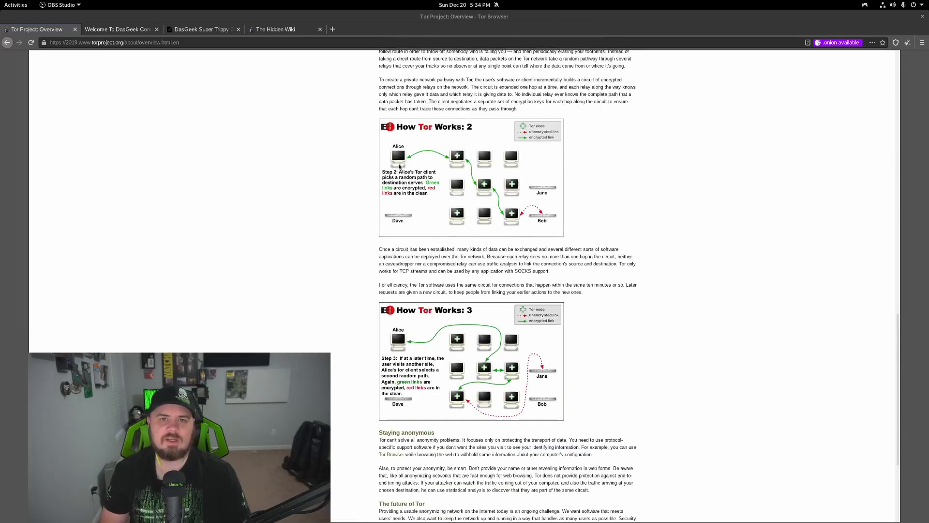